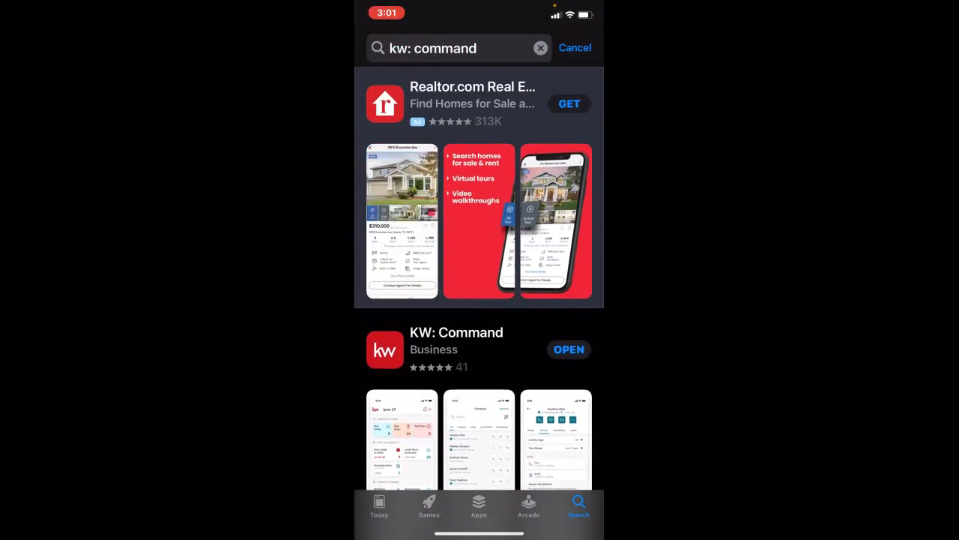
# Step: Open the KW: Command by KW Realty listing from the 'kw: command' search results
pyautogui.click(449, 47)
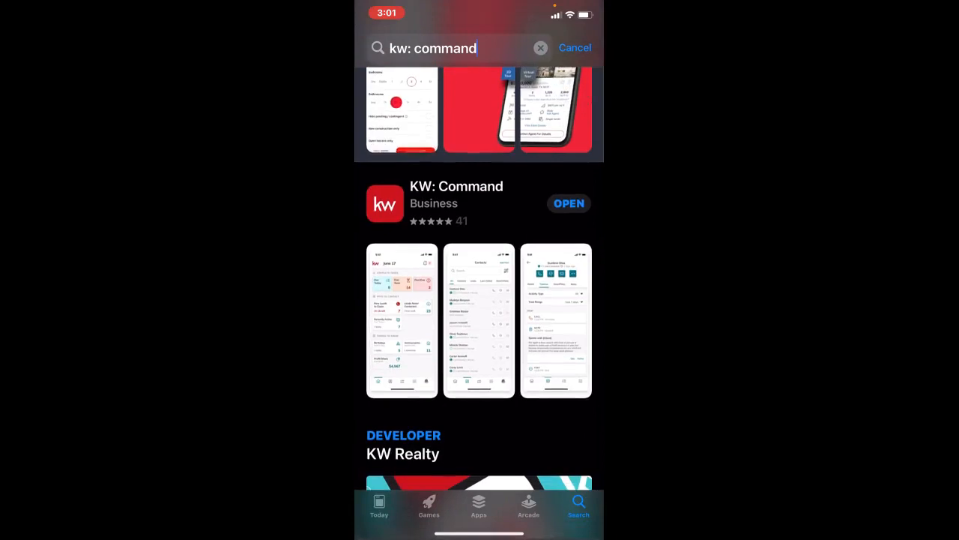
pyautogui.scroll(3)
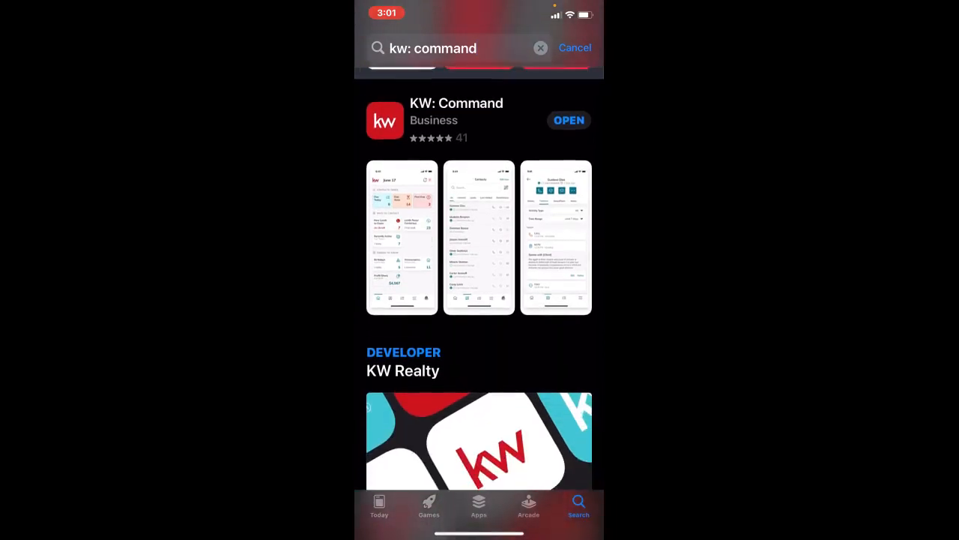
pyautogui.scroll(3)
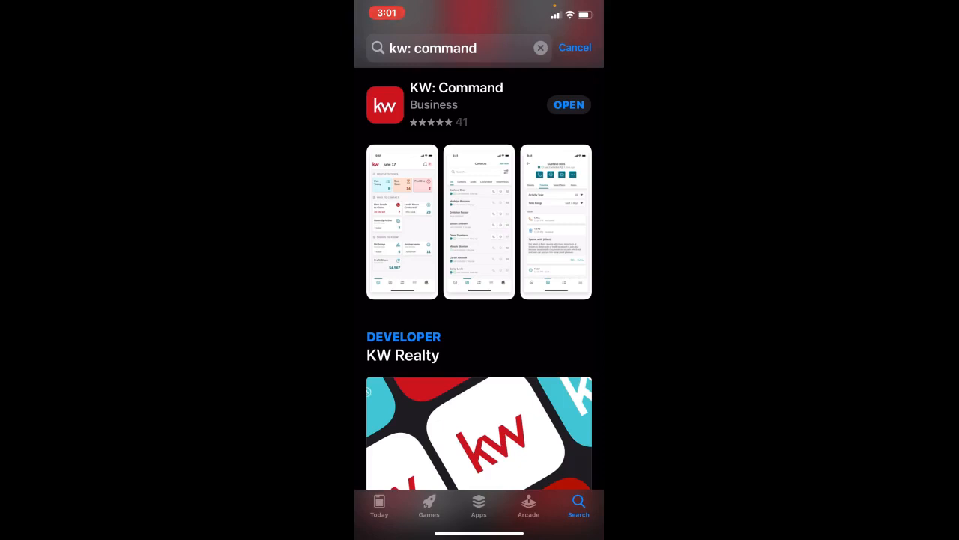
pyautogui.click(456, 104)
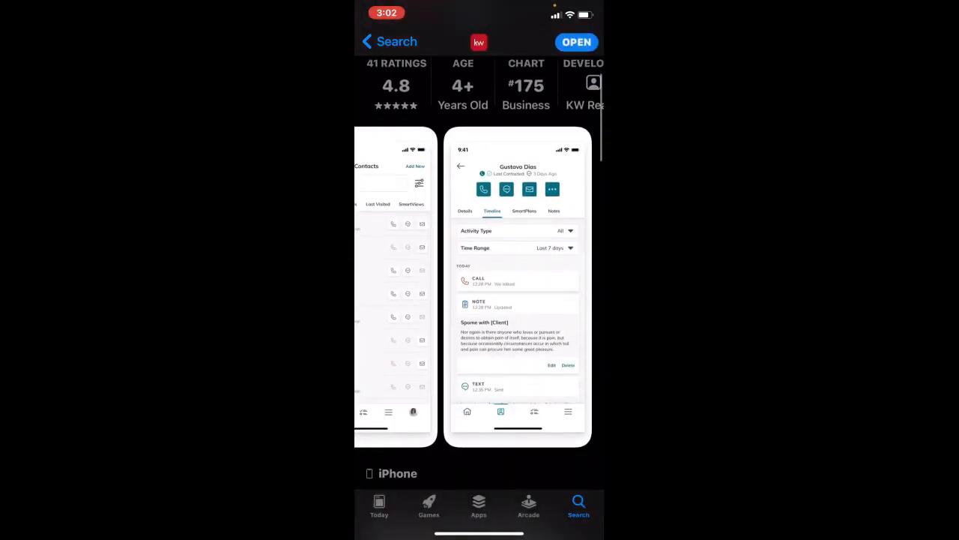
pyautogui.scroll(3)
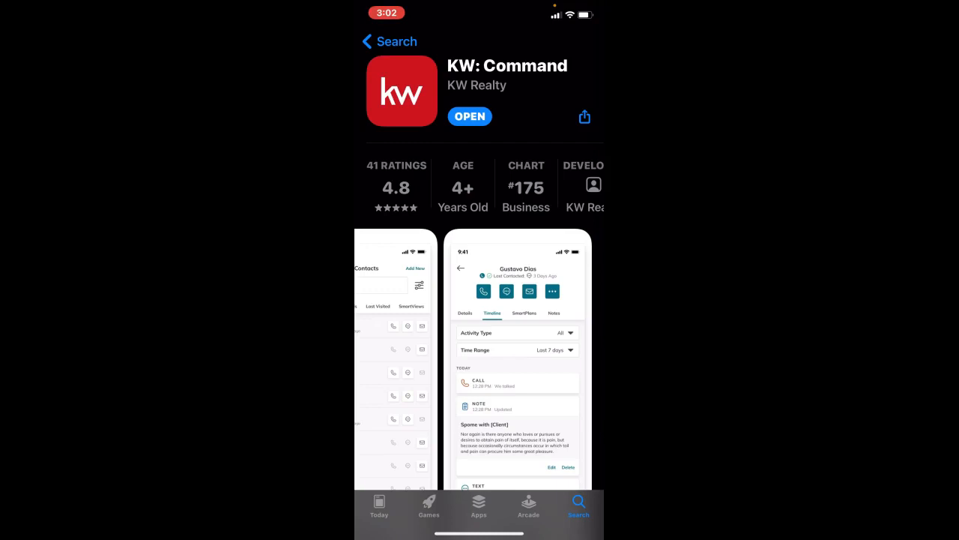
# Step: Launch KW Command, relaunch it from the home screen, and view all 1404 contacts
pyautogui.click(469, 116)
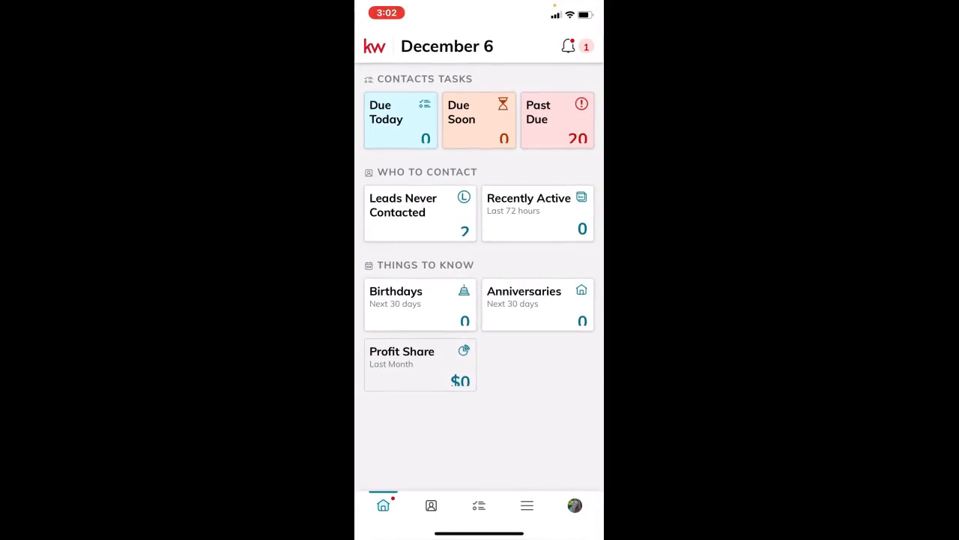
pyautogui.press('home')
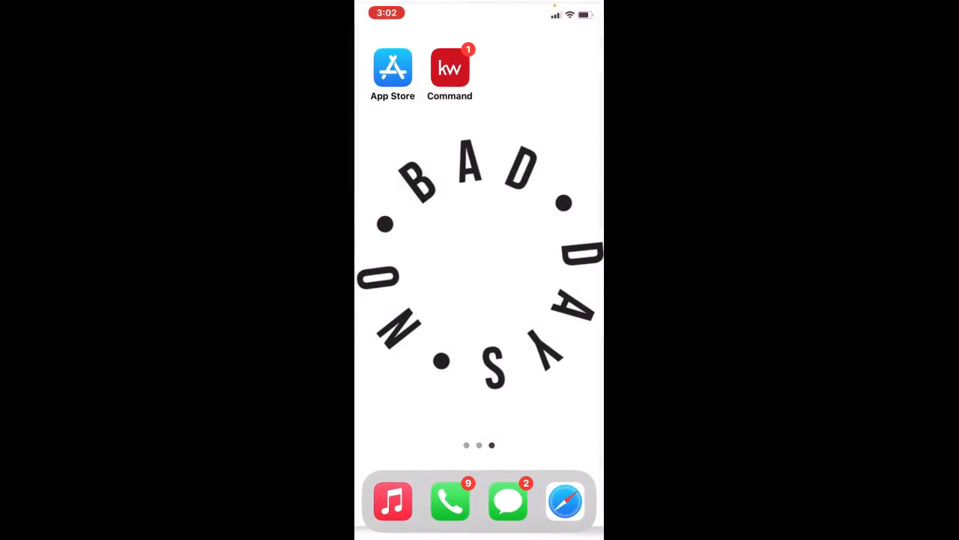
pyautogui.click(450, 66)
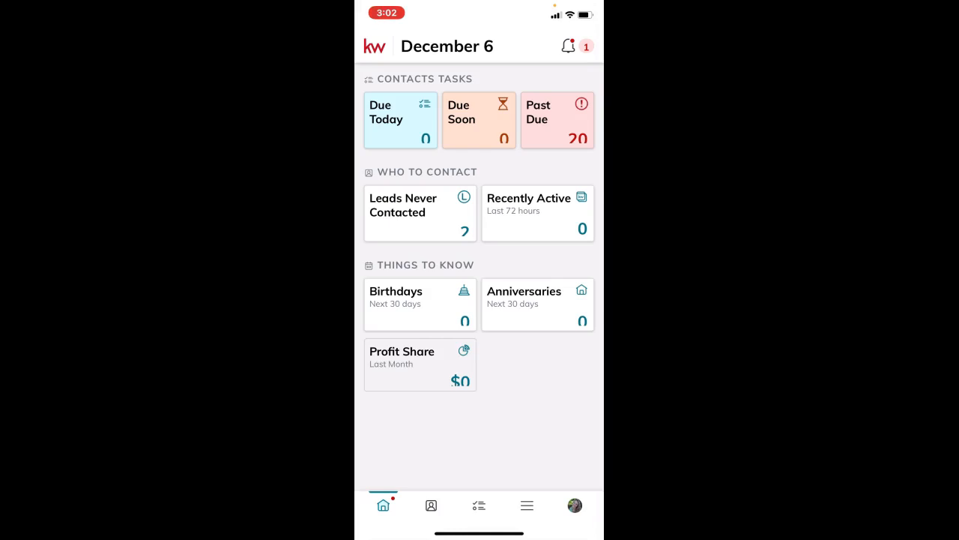
pyautogui.click(430, 504)
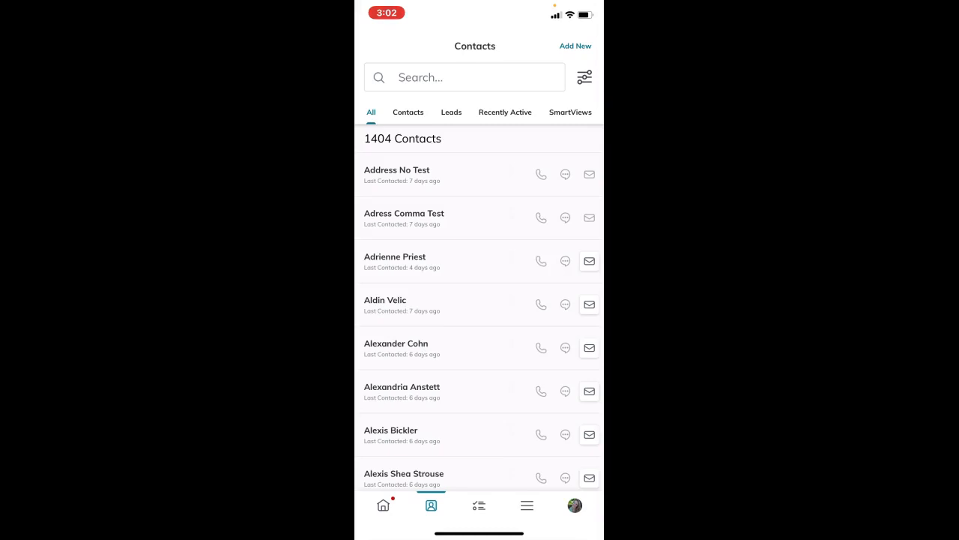
pyautogui.click(465, 77)
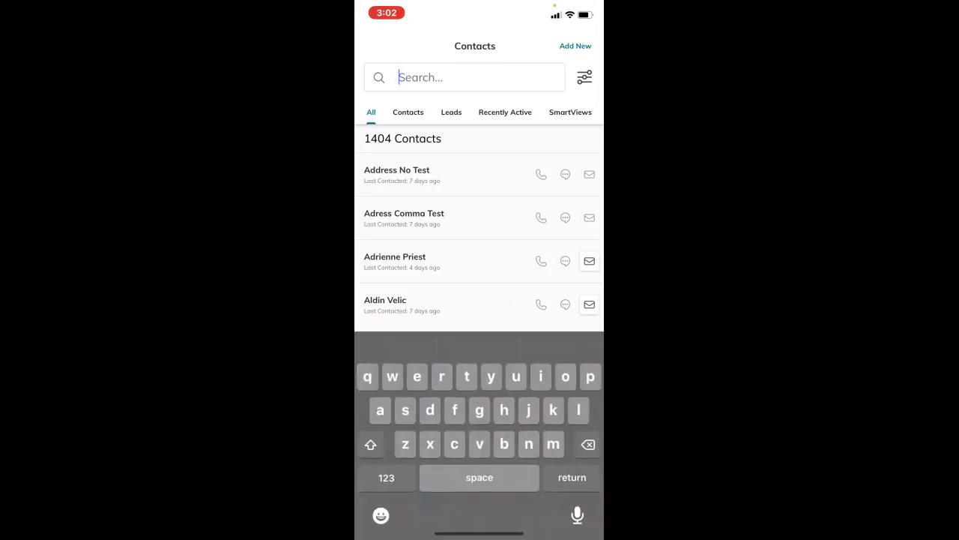
pyautogui.click(584, 77)
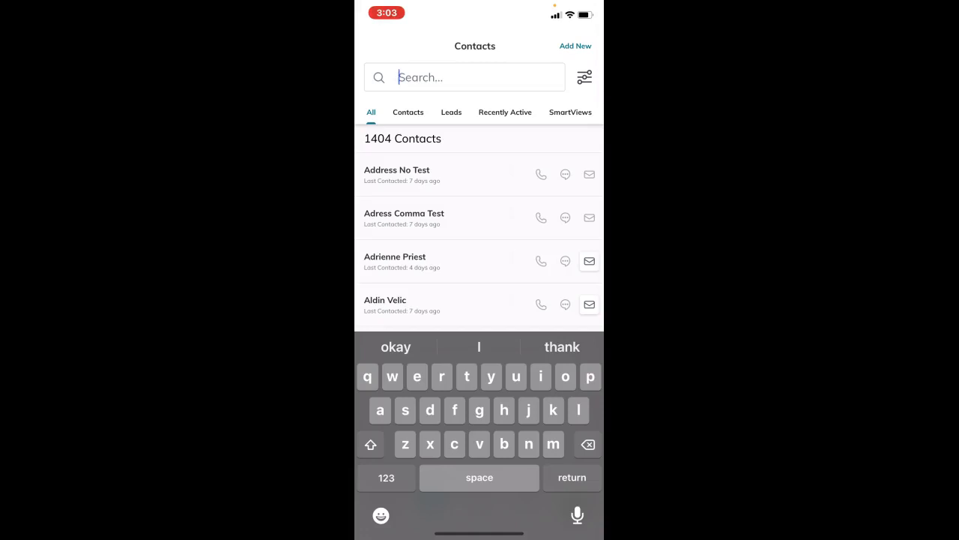
pyautogui.click(584, 77)
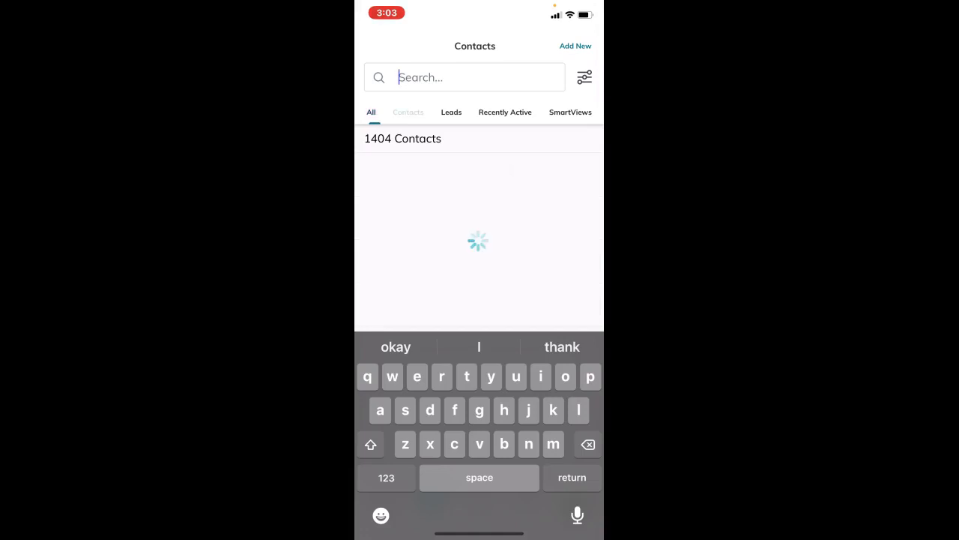
pyautogui.click(408, 112)
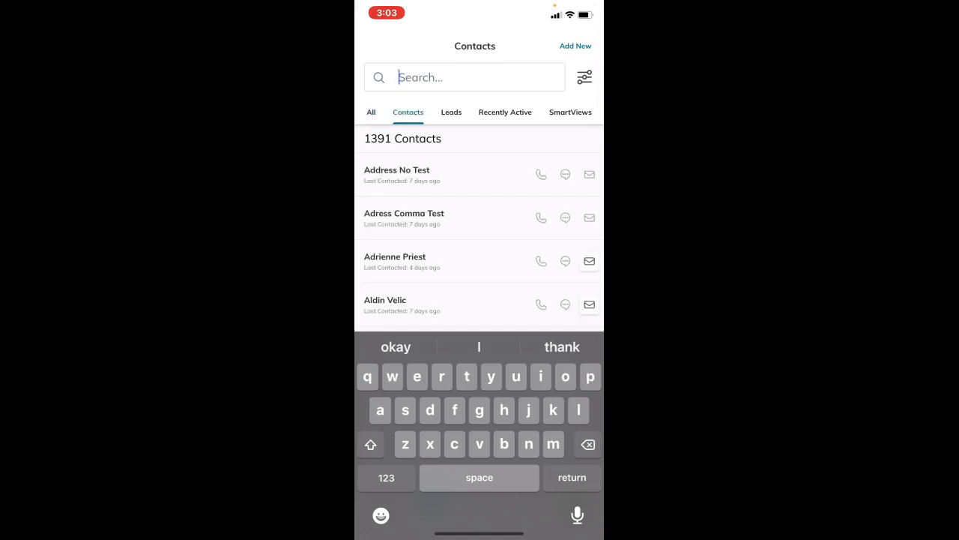
pyautogui.click(450, 111)
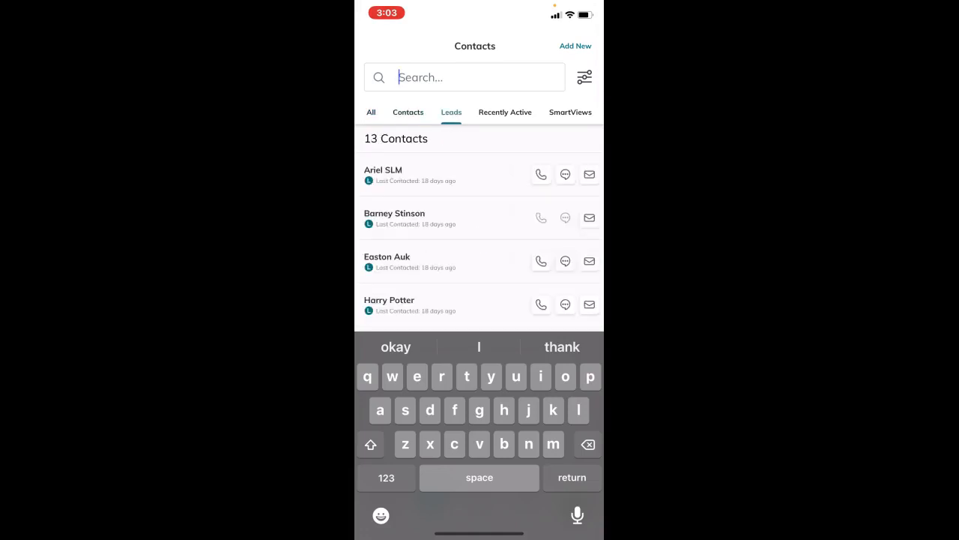
pyautogui.click(505, 112)
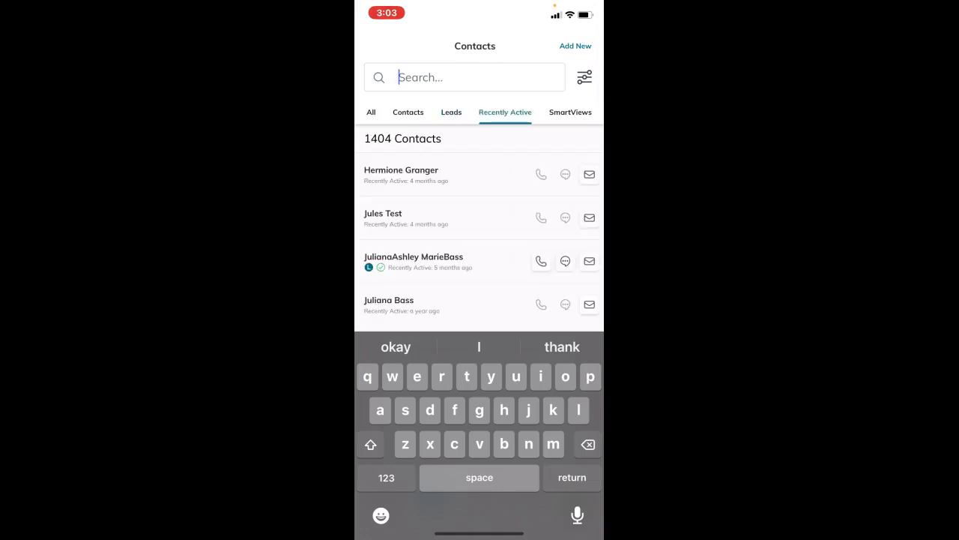
pyautogui.click(570, 112)
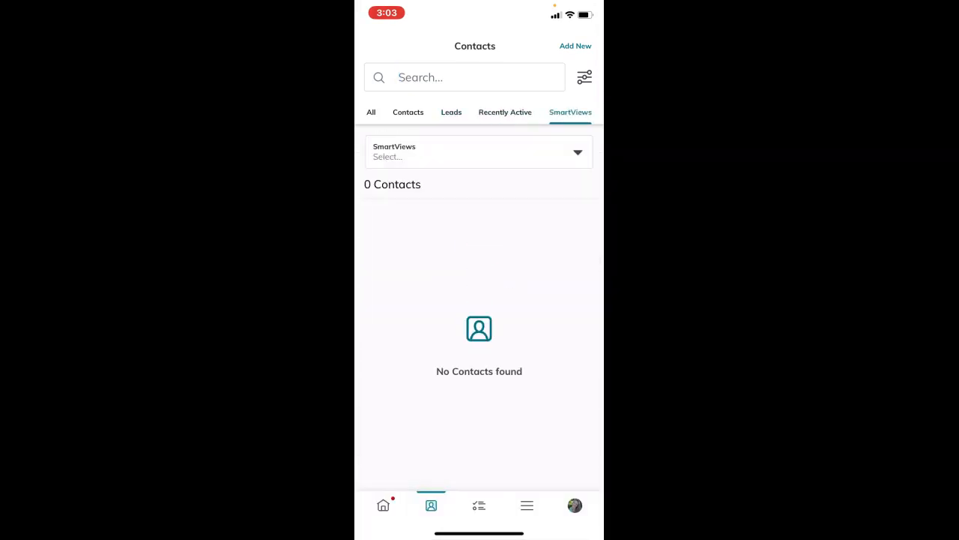
pyautogui.click(479, 151)
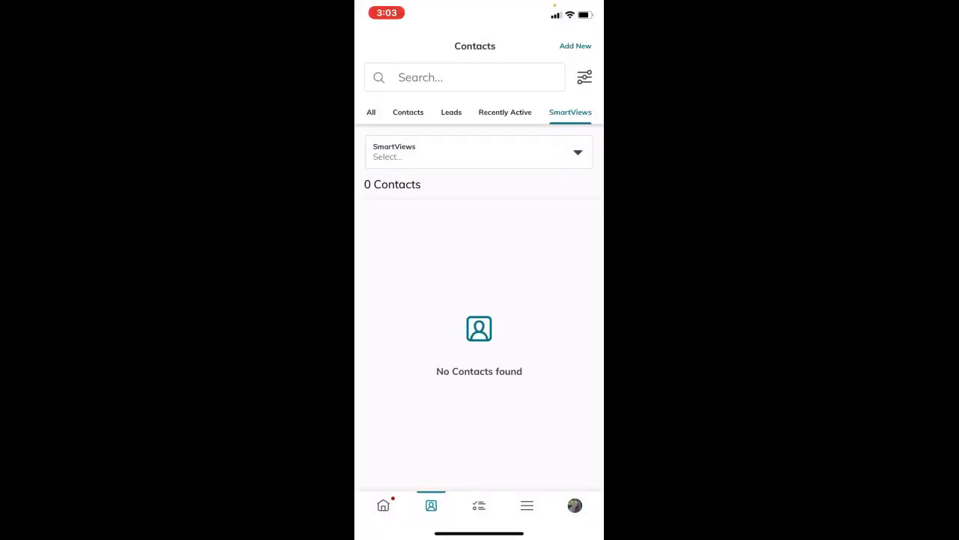
pyautogui.click(371, 112)
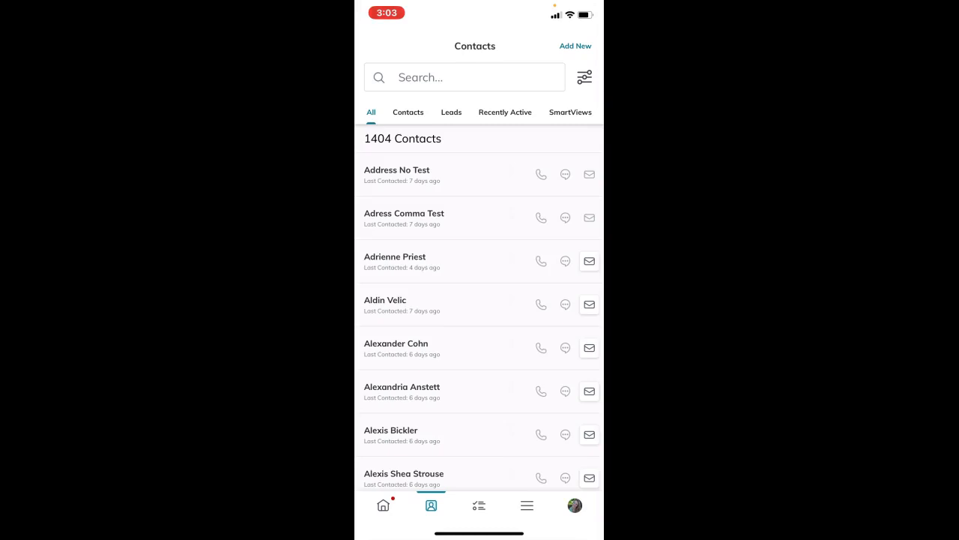
# Step: Start a blank new contact with Mark as Lead switched on
pyautogui.click(576, 46)
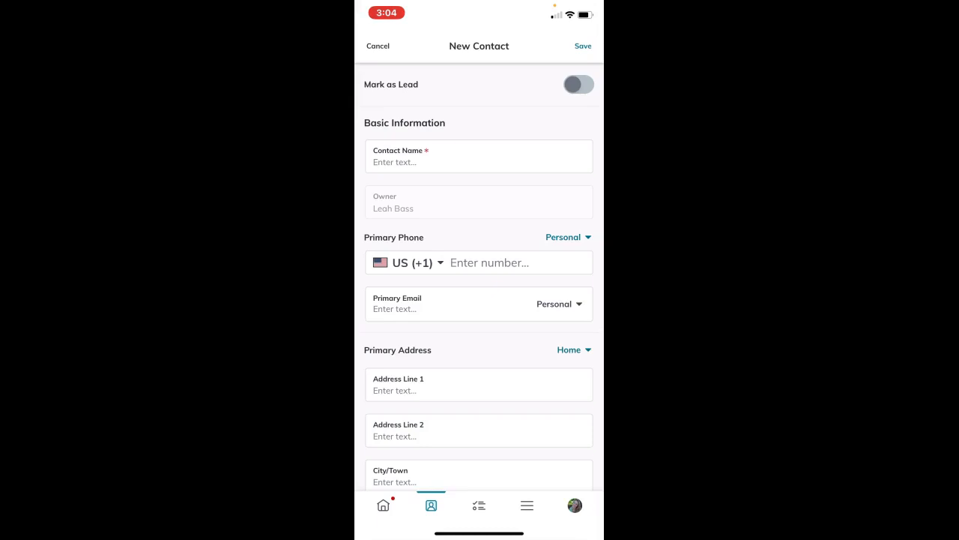
pyautogui.click(578, 84)
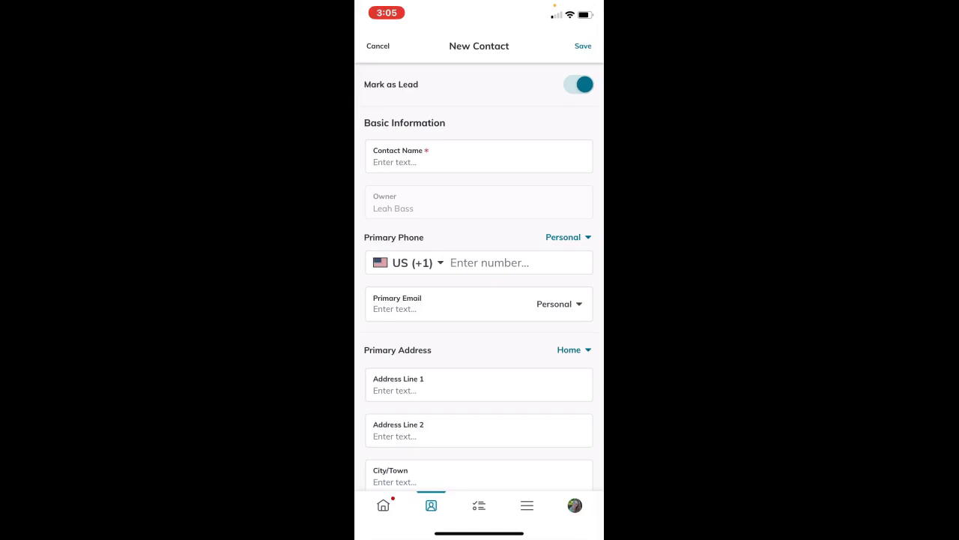
pyautogui.click(479, 155)
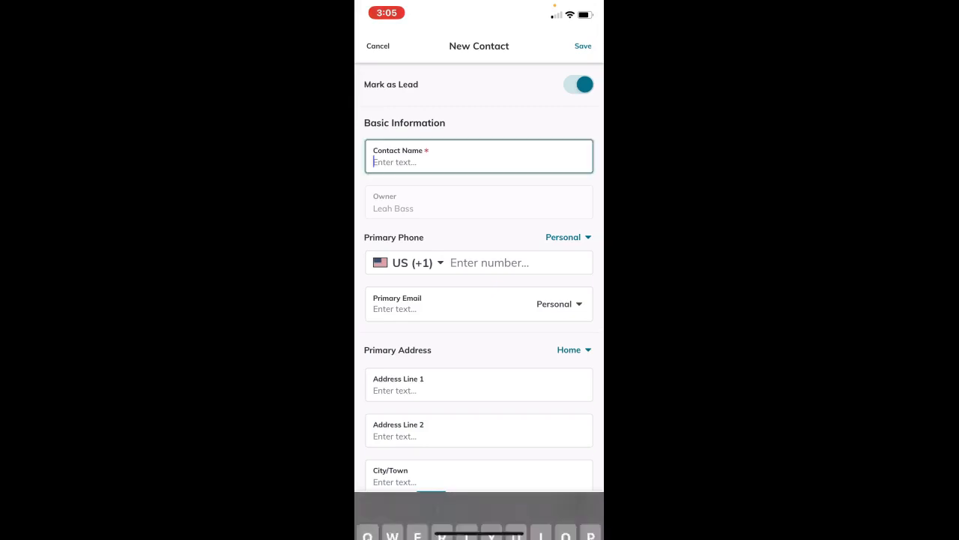
pyautogui.click(479, 161)
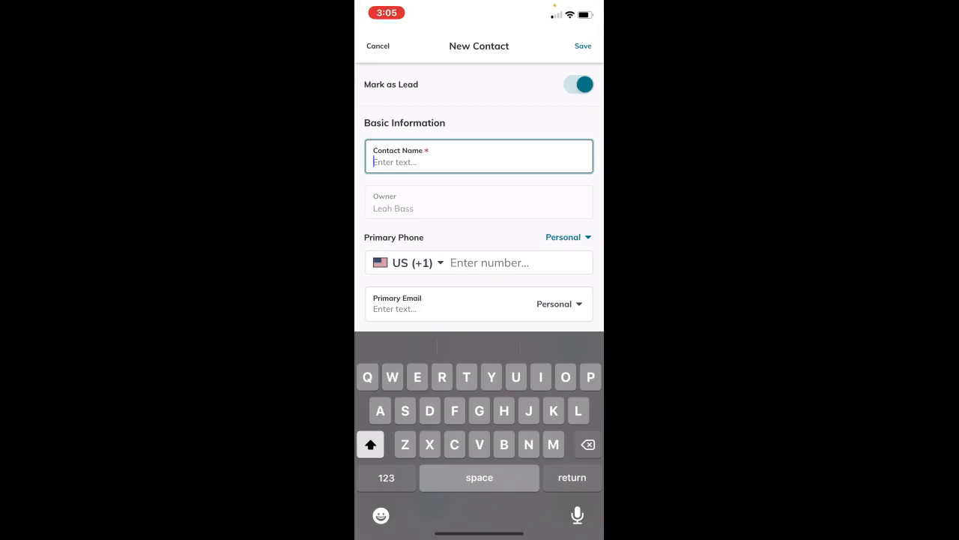
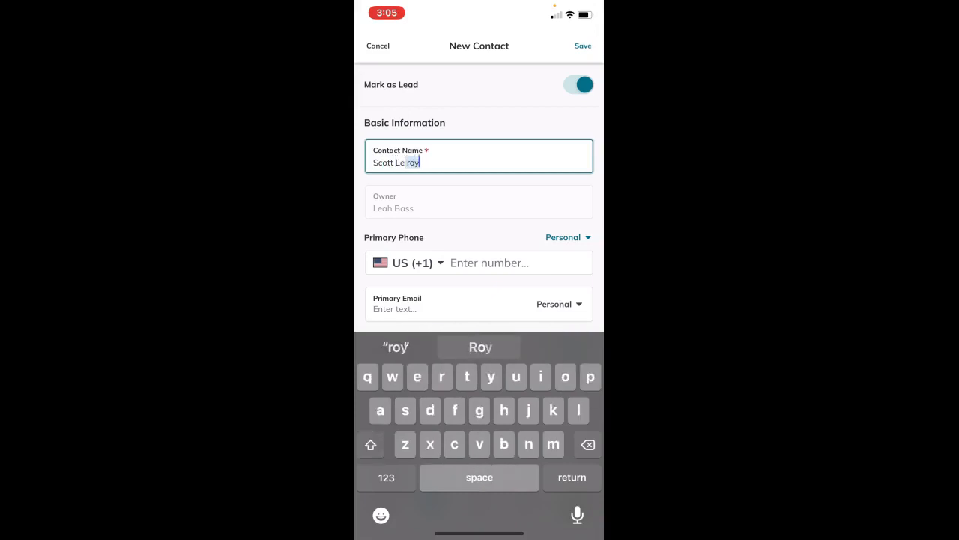
pyautogui.click(479, 346)
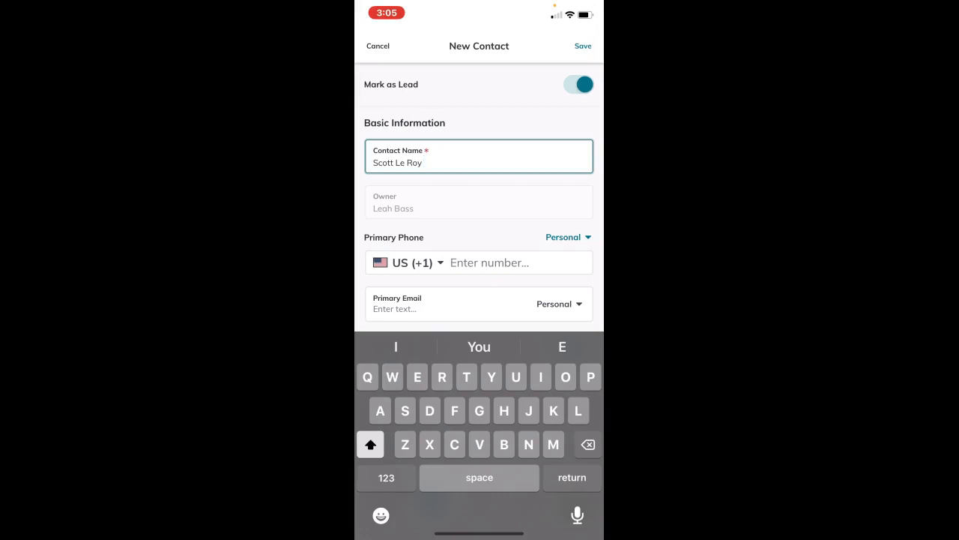
pyautogui.scroll(3)
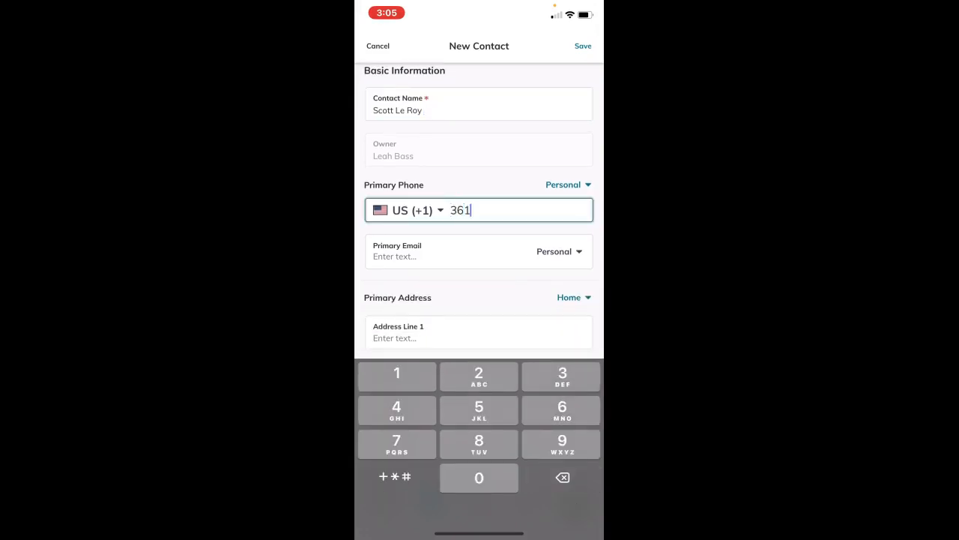
pyautogui.click(479, 477)
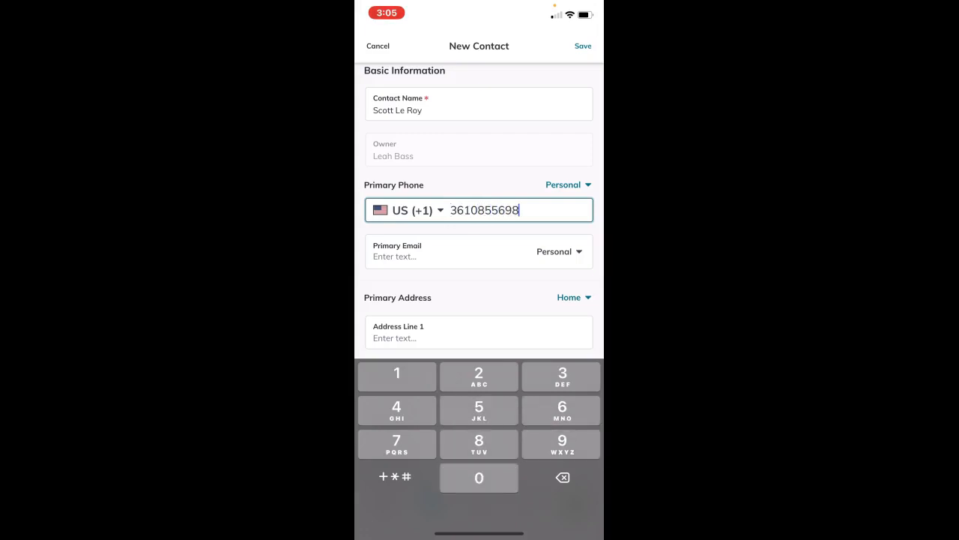
pyautogui.scroll(3)
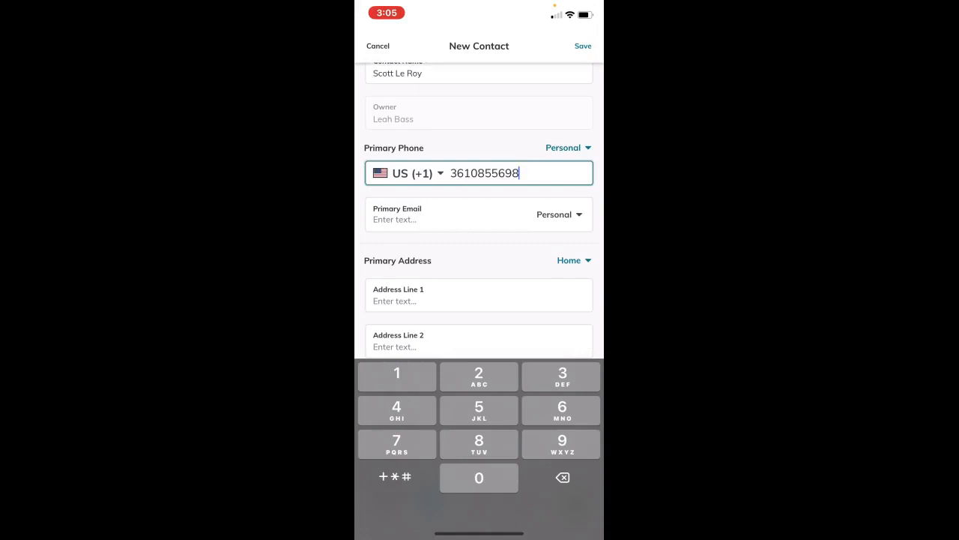
pyautogui.click(563, 148)
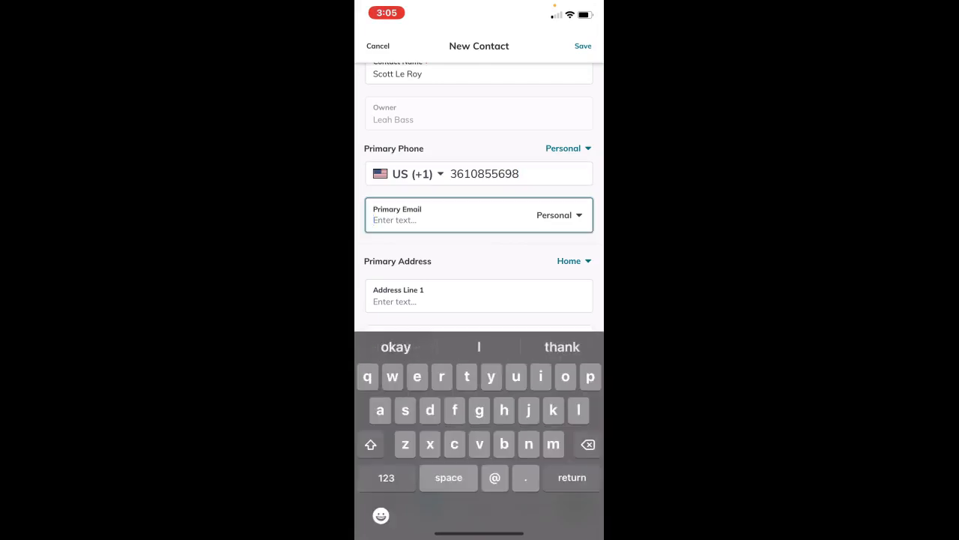
pyautogui.write('sl')
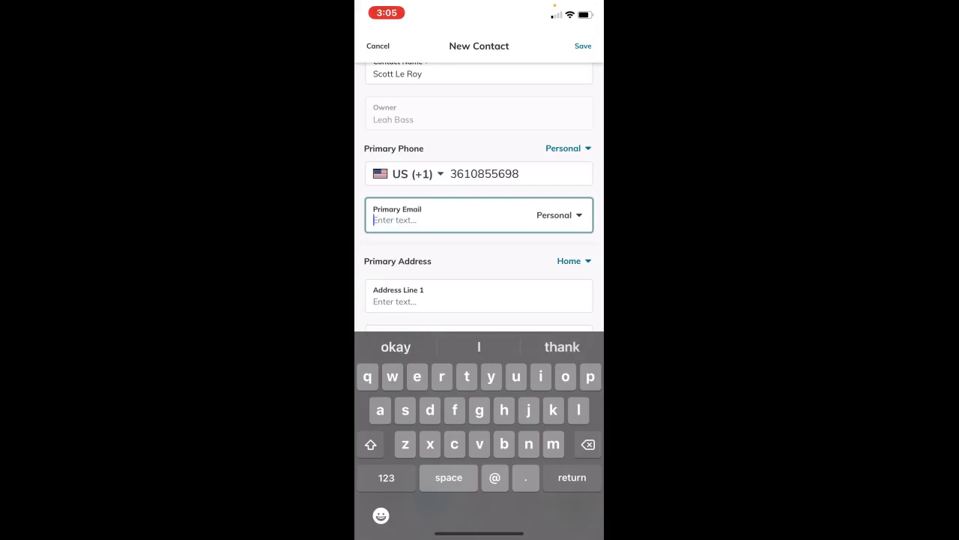
pyautogui.write('test@slm.com')
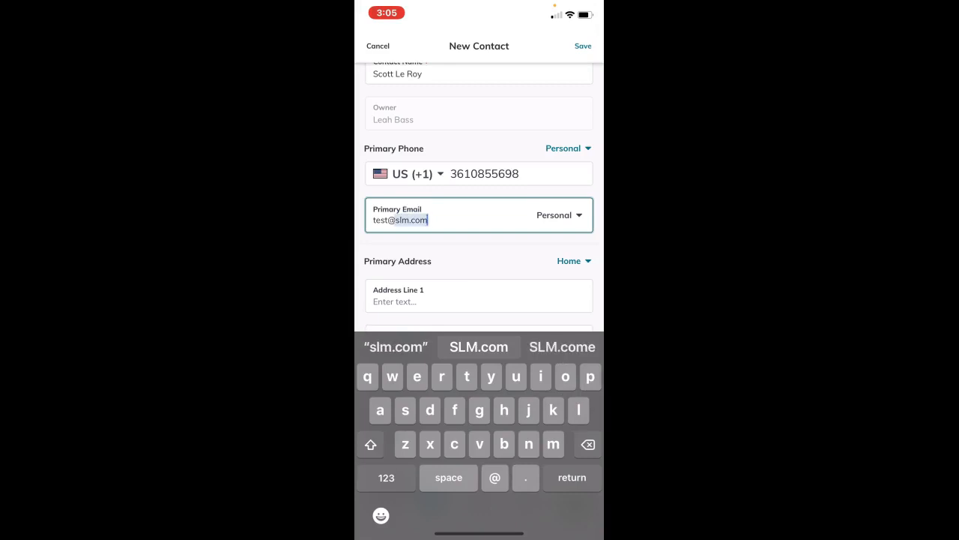
pyautogui.click(401, 219)
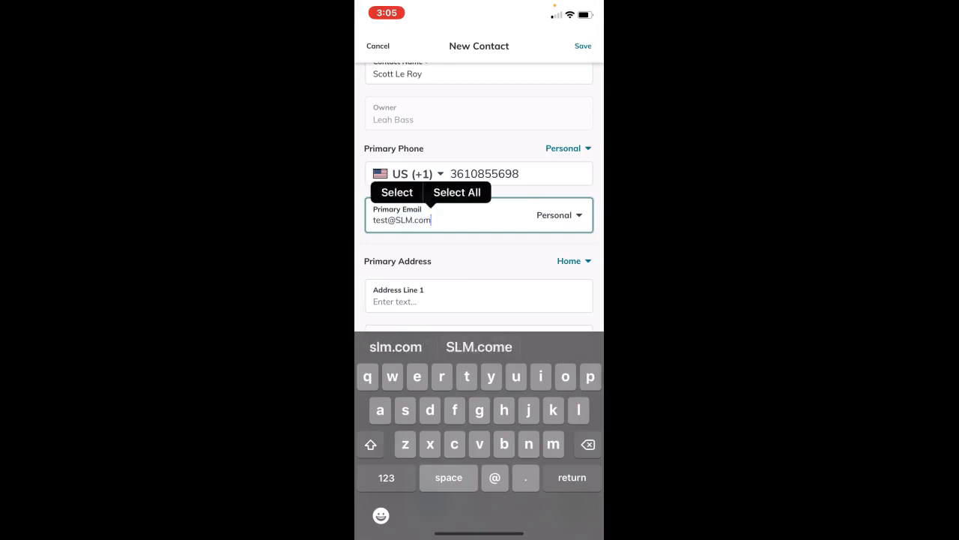
pyautogui.click(554, 215)
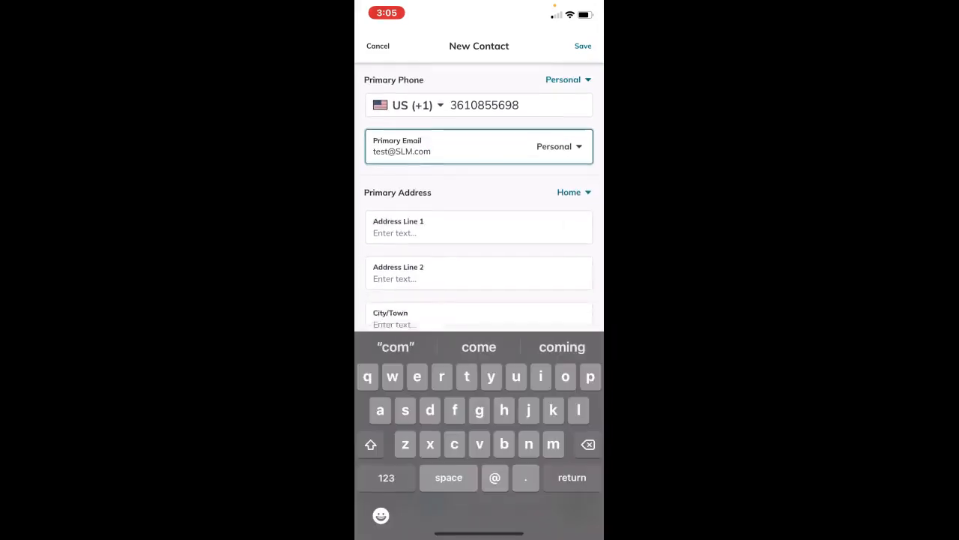
pyautogui.scroll(3)
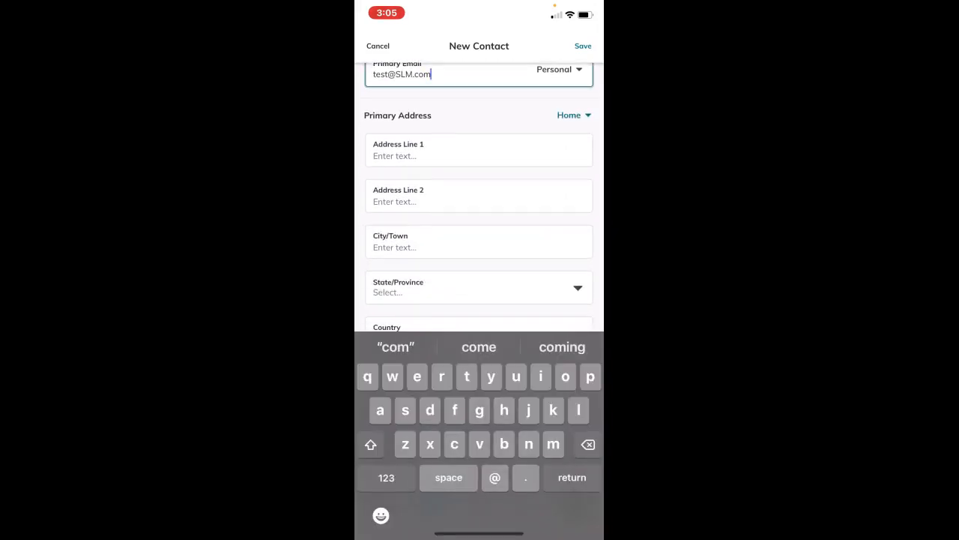
pyautogui.click(574, 115)
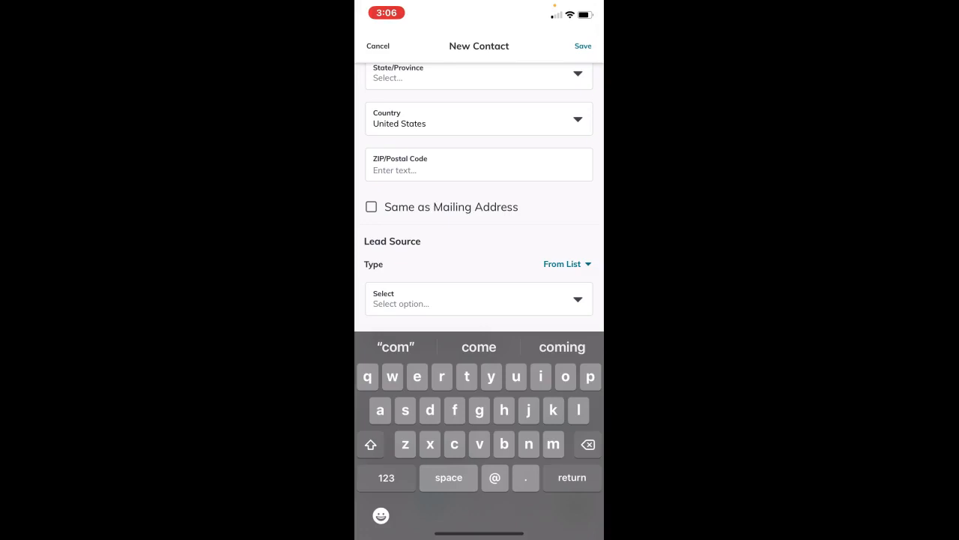
pyautogui.scroll(3)
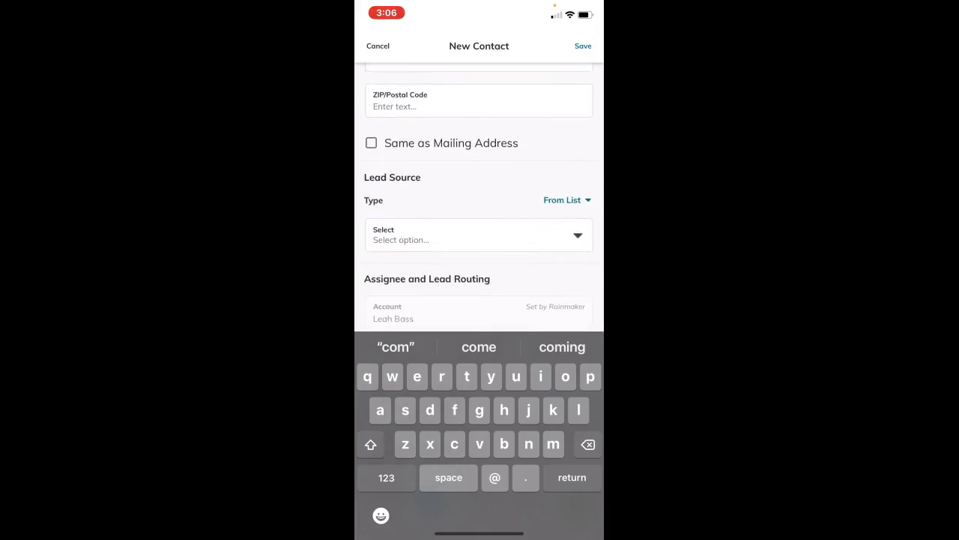
pyautogui.scroll(3)
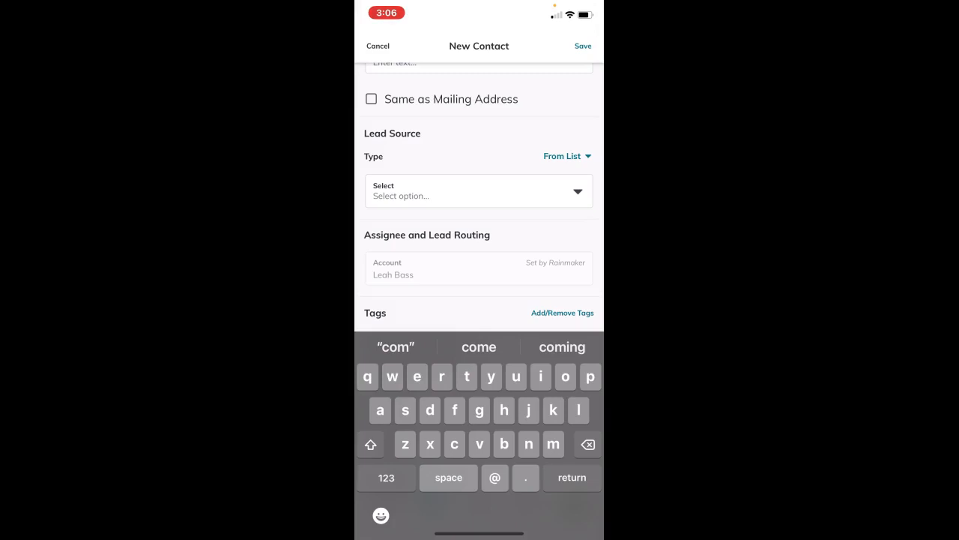
pyautogui.click(562, 156)
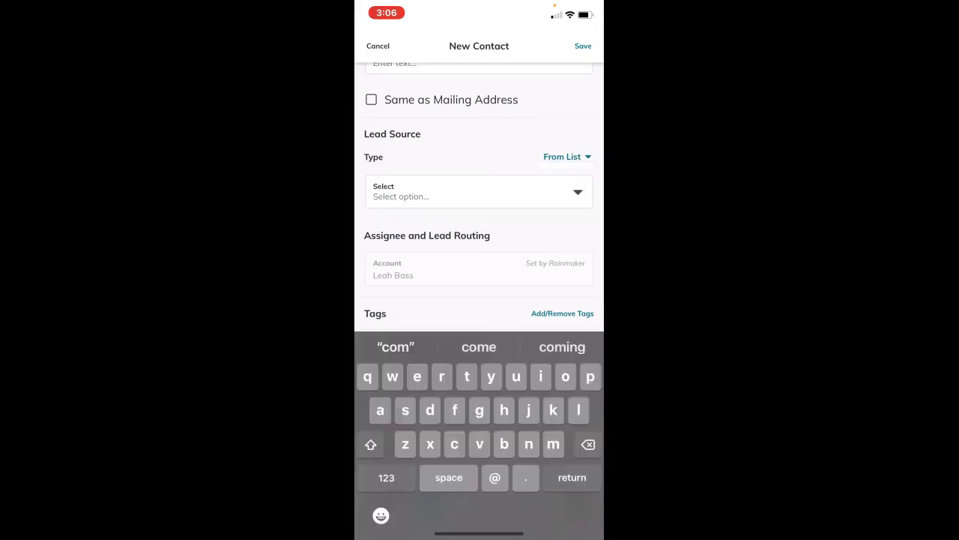
# Step: Choose the contact's source from the Lead Source dropdown list
pyautogui.click(479, 191)
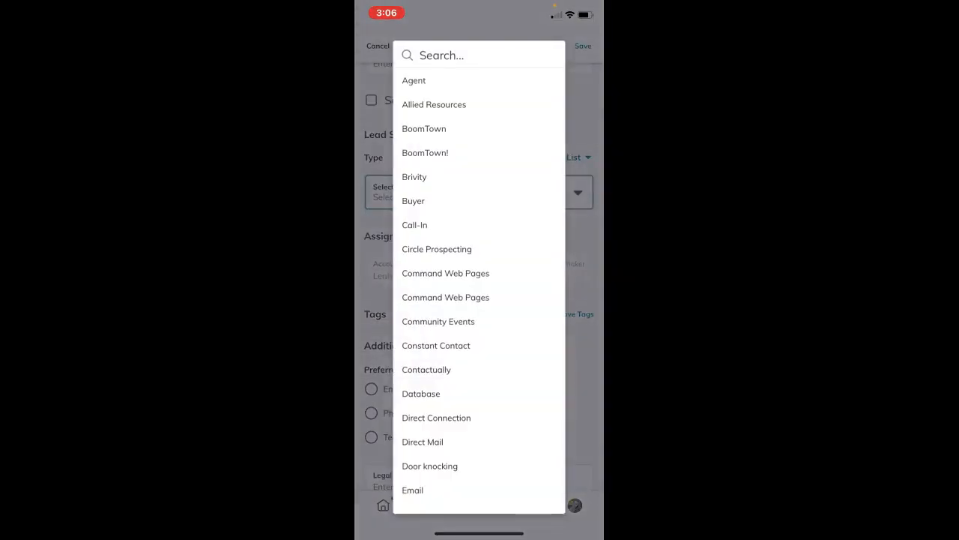
pyautogui.scroll(-3)
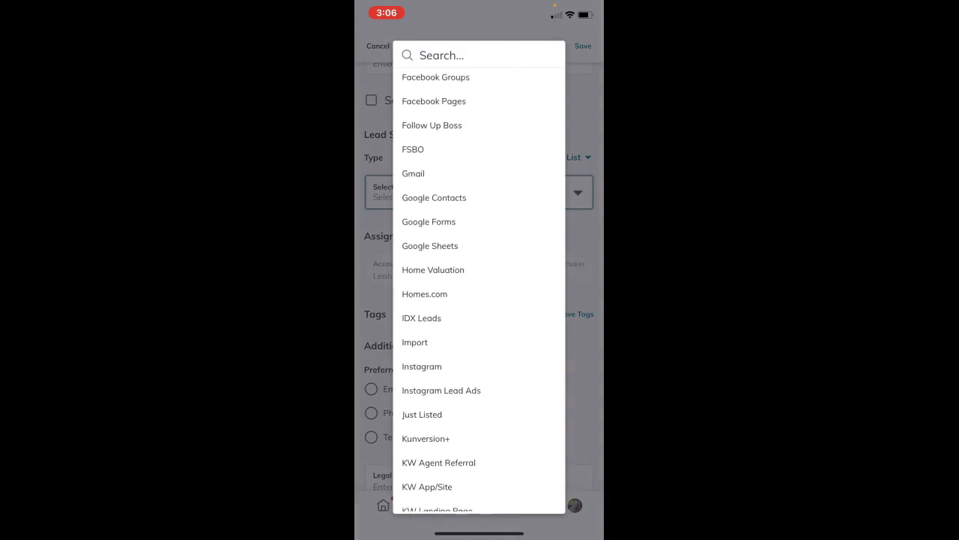
pyautogui.scroll(3)
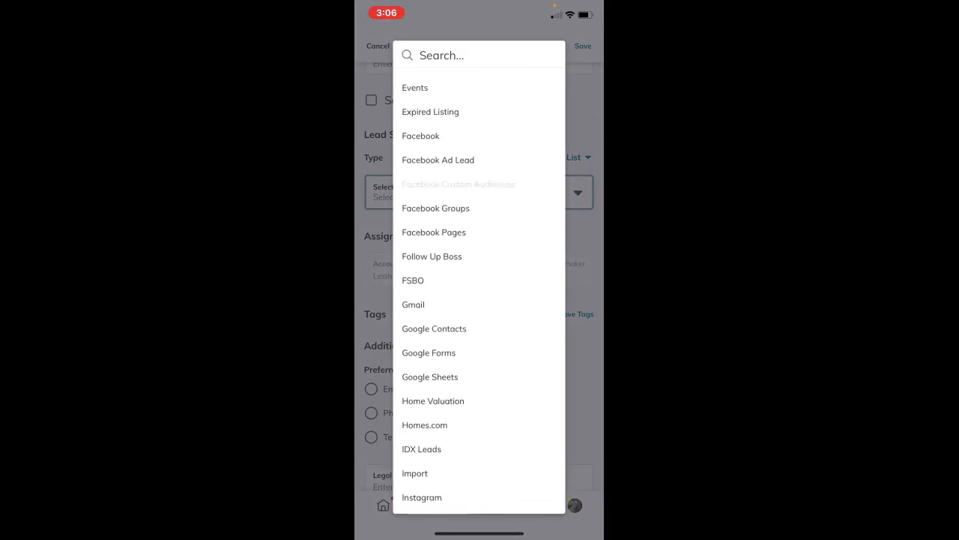
pyautogui.click(421, 136)
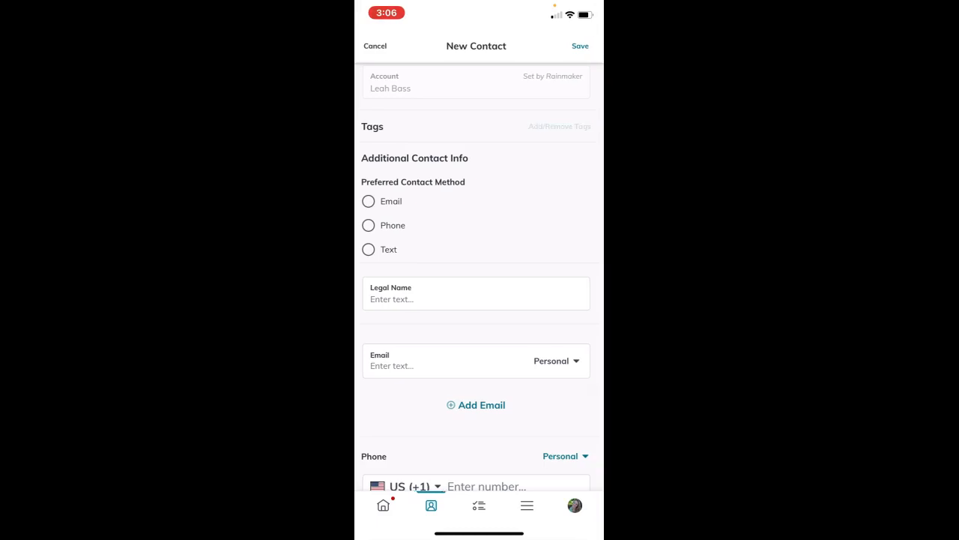
# Step: Attach the Leads and Open House tags to the contact
pyautogui.click(559, 126)
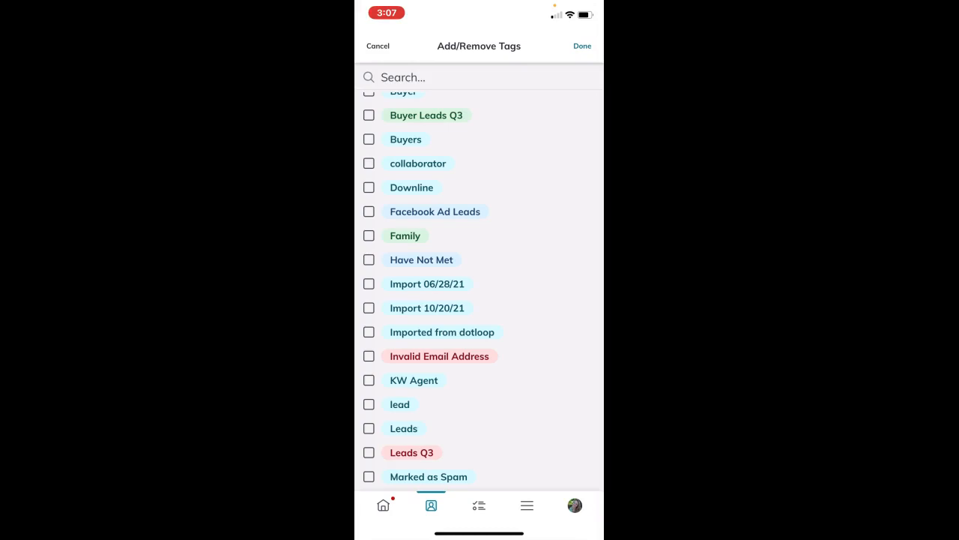
pyautogui.scroll(-3)
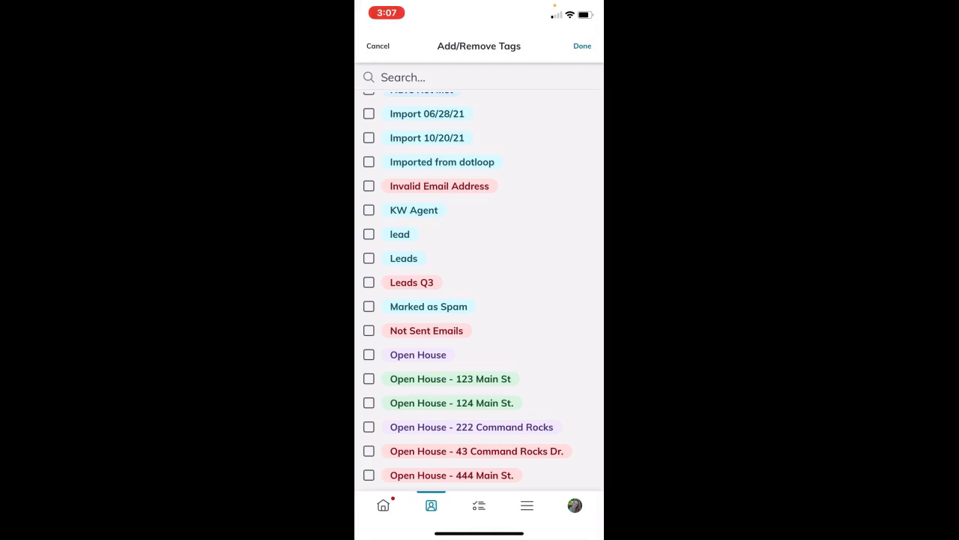
pyautogui.click(369, 258)
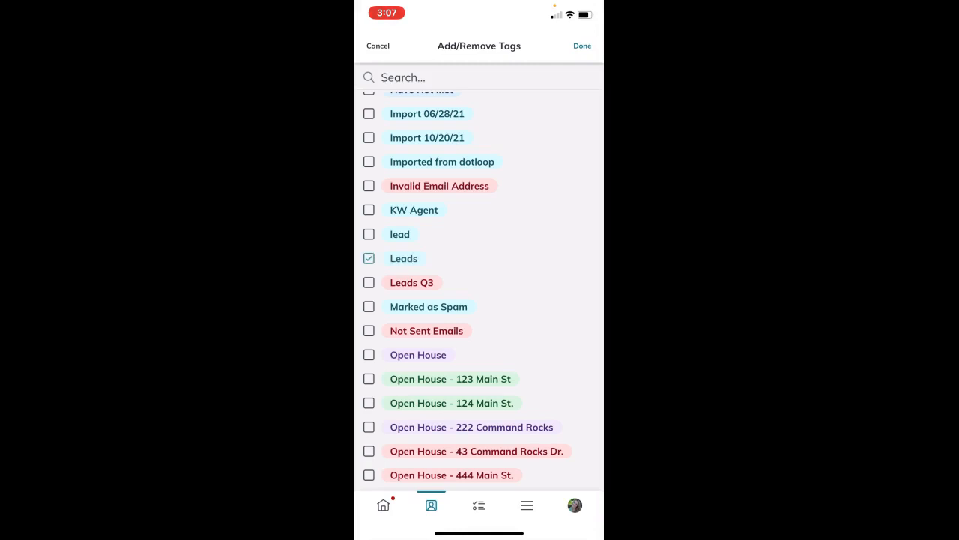
pyautogui.click(368, 355)
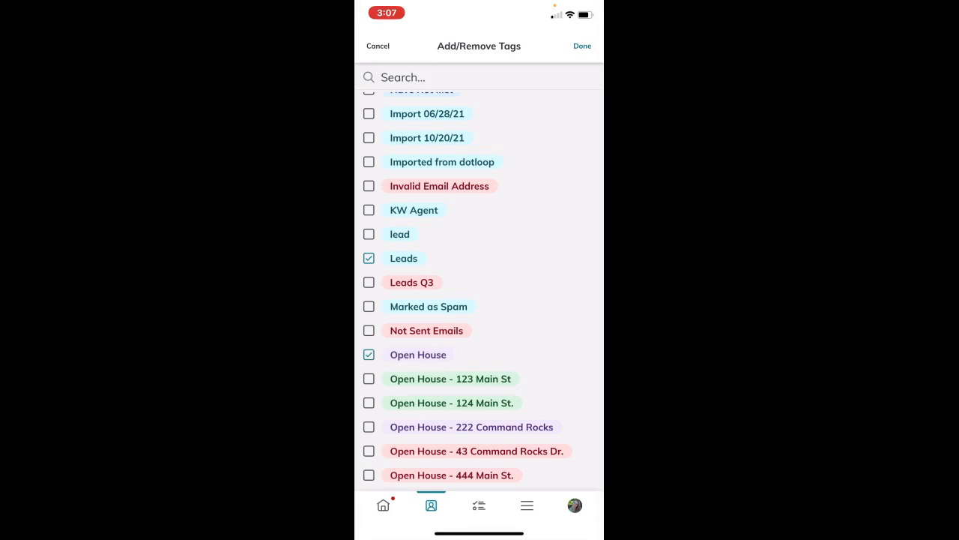
pyautogui.click(583, 46)
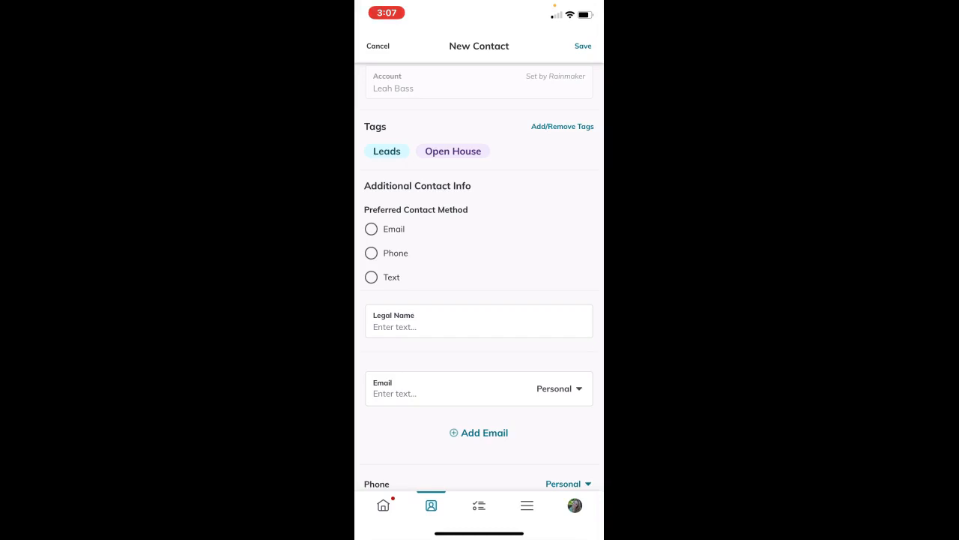
pyautogui.scroll(-3)
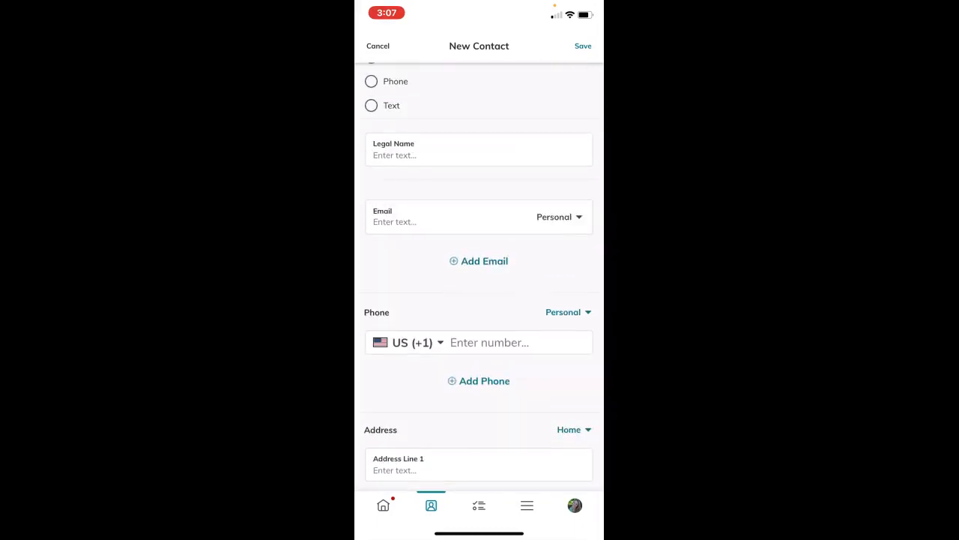
pyautogui.scroll(-3)
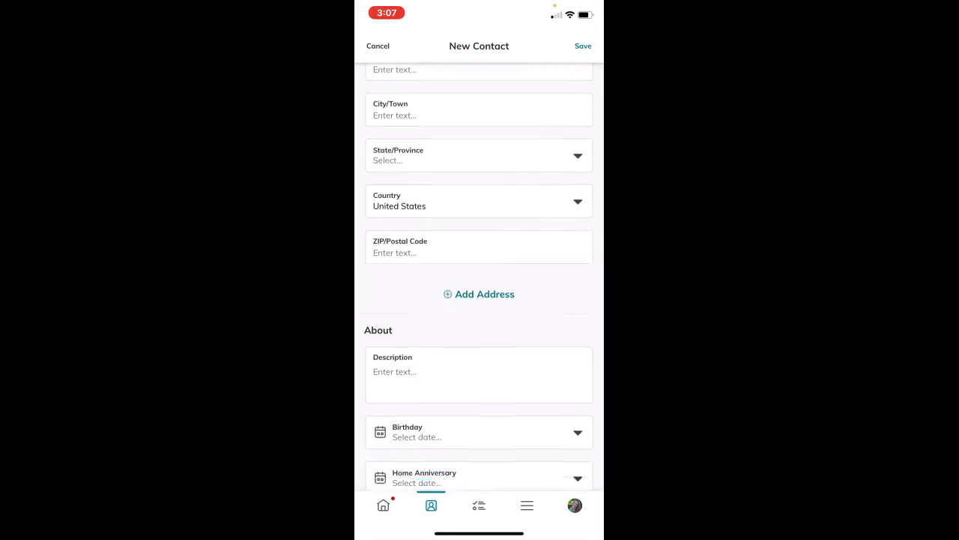
pyautogui.scroll(-3)
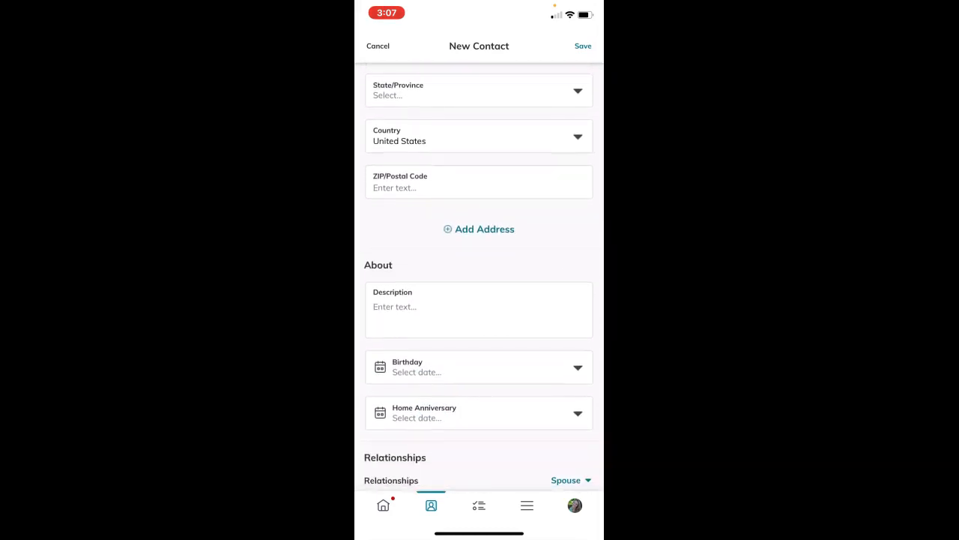
pyautogui.scroll(-3)
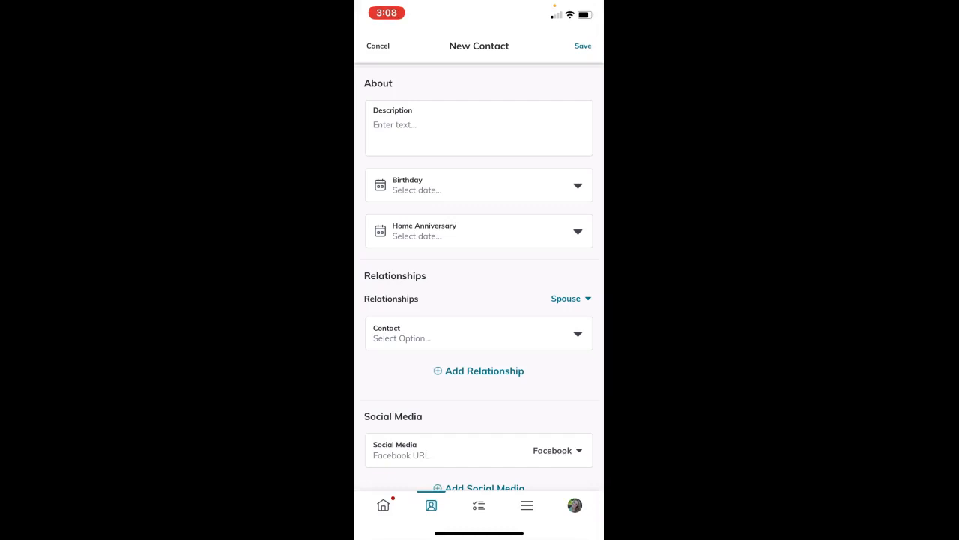
pyautogui.click(478, 185)
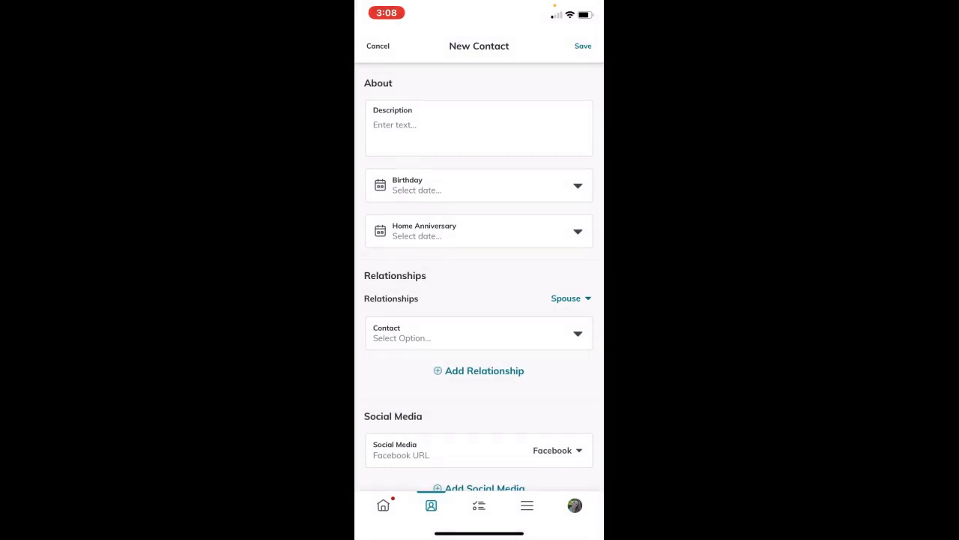
pyautogui.scroll(-3)
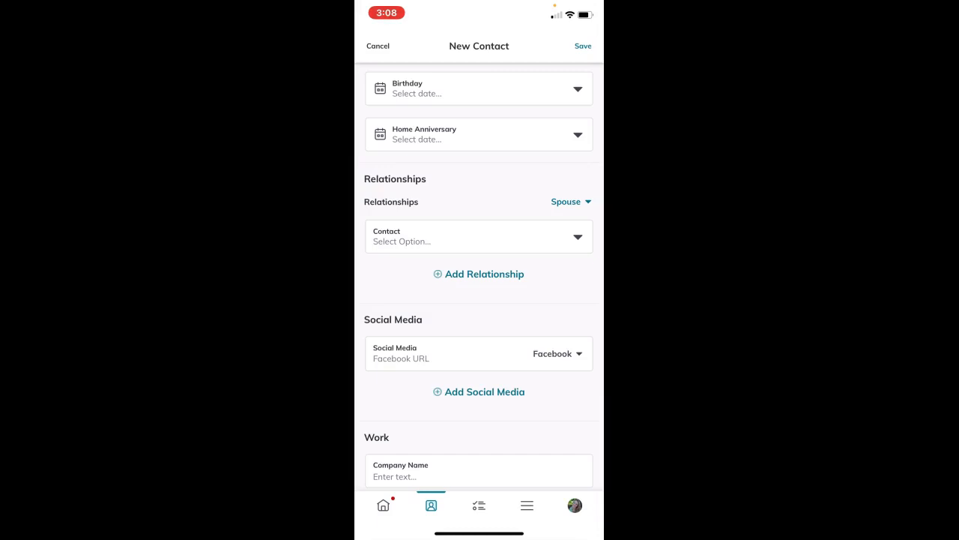
# Step: Link Address No Test as Spouse and add a second relationship entry
pyautogui.click(566, 201)
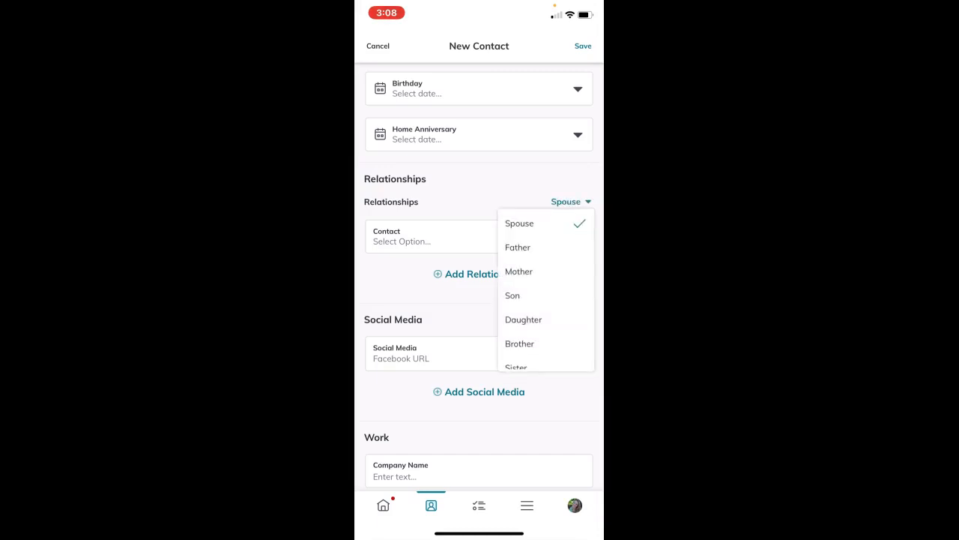
pyautogui.scroll(-3)
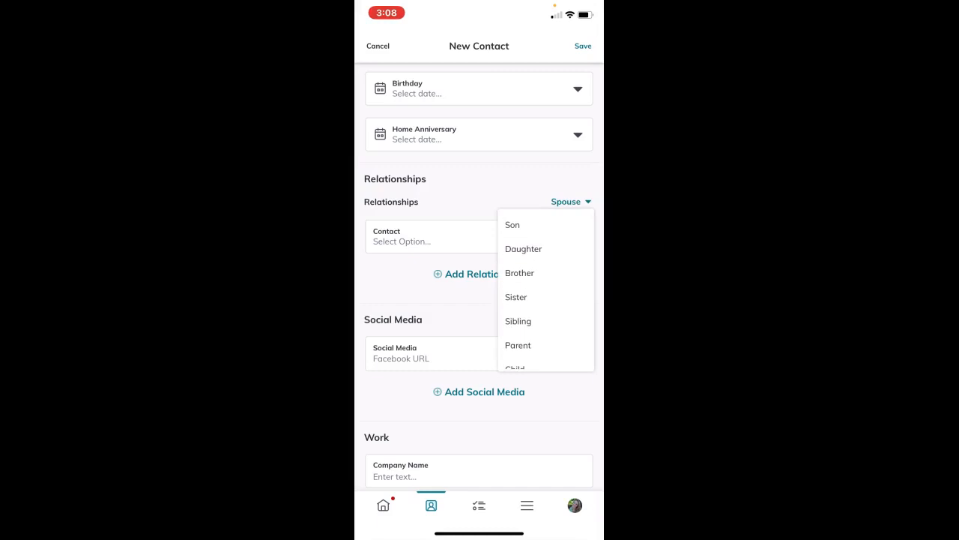
pyautogui.scroll(-3)
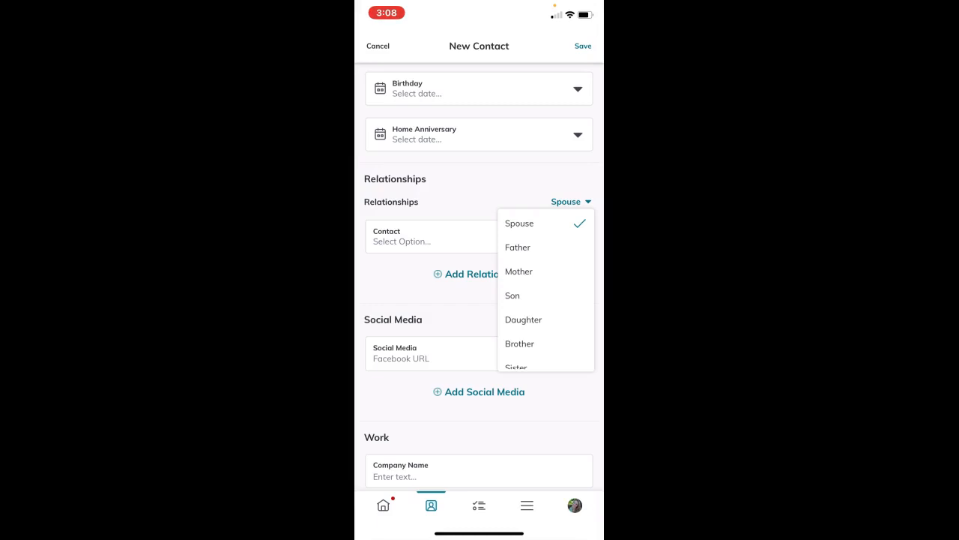
pyautogui.click(519, 222)
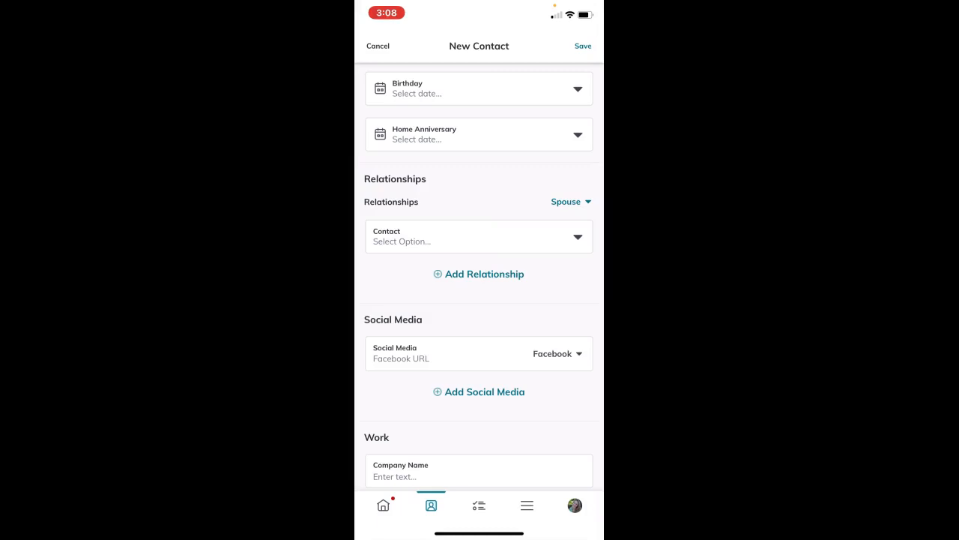
pyautogui.click(479, 237)
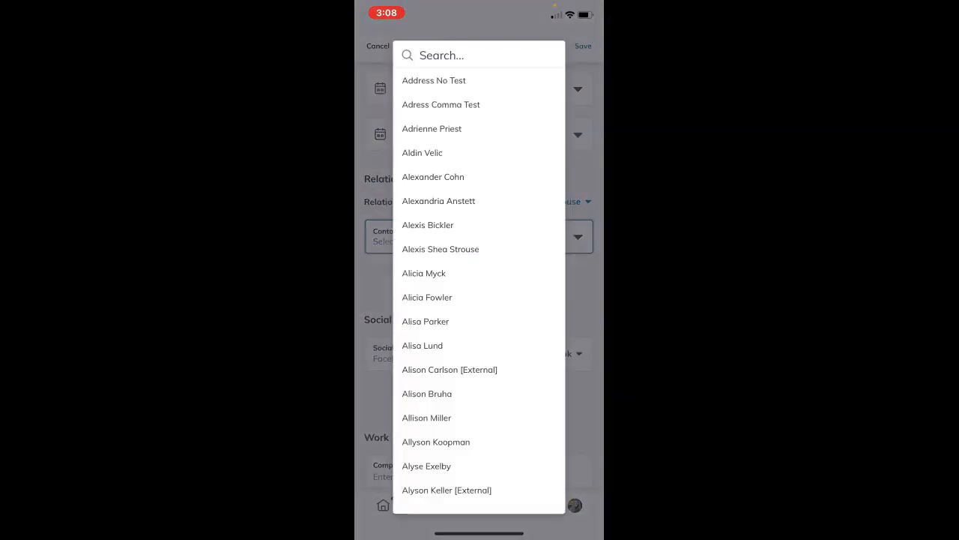
pyautogui.click(433, 80)
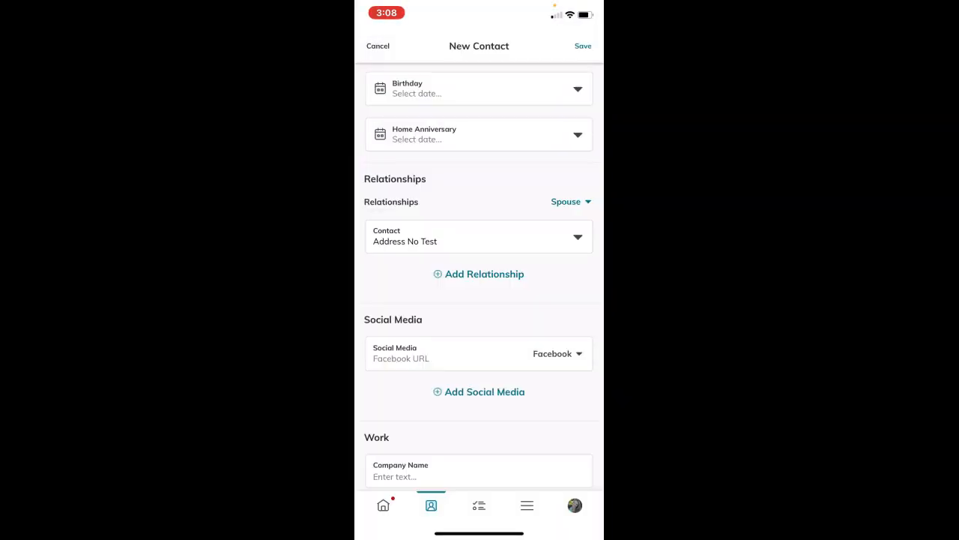
pyautogui.click(478, 274)
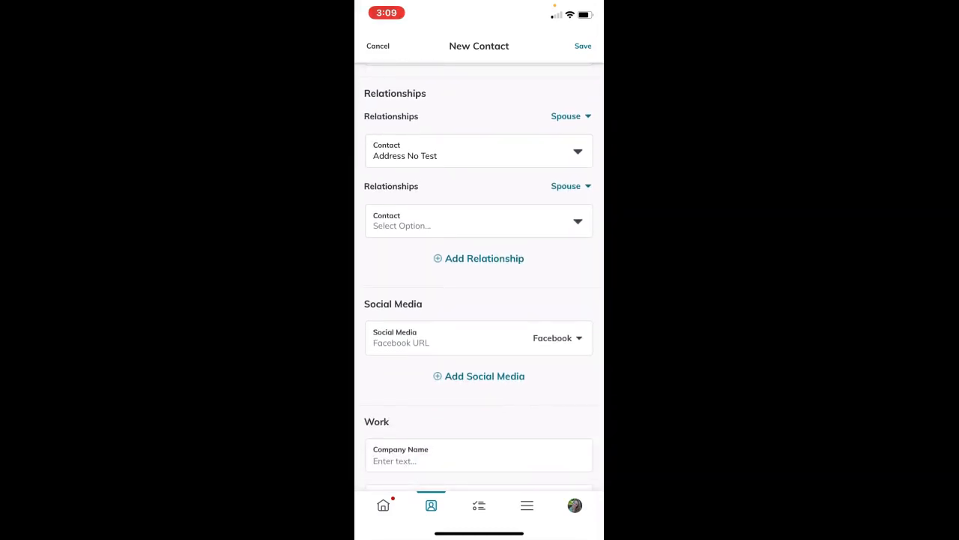
pyautogui.click(556, 337)
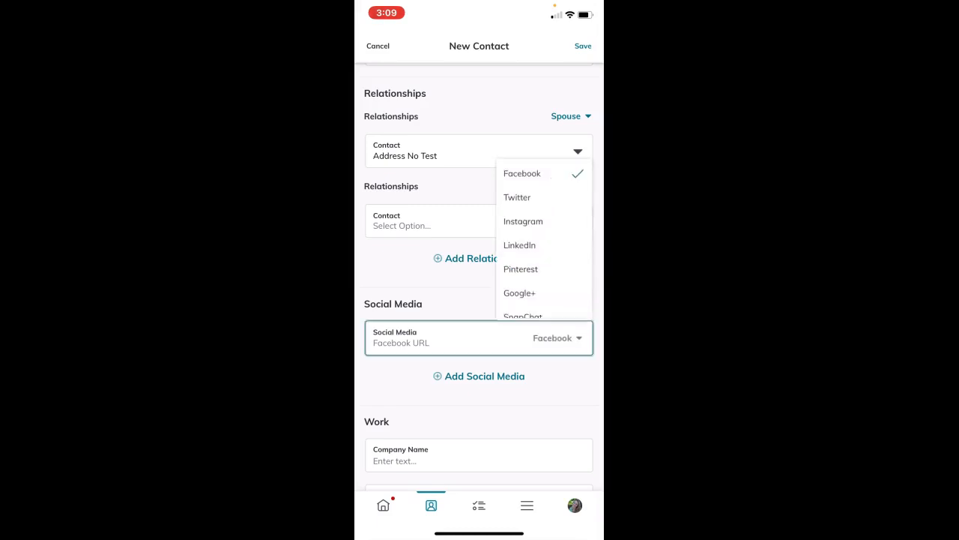
pyautogui.scroll(-3)
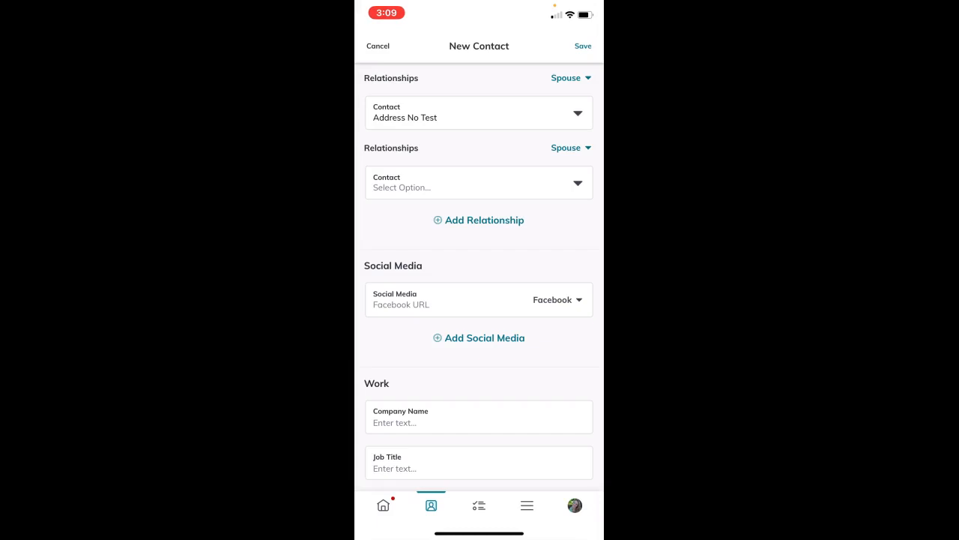
pyautogui.scroll(-3)
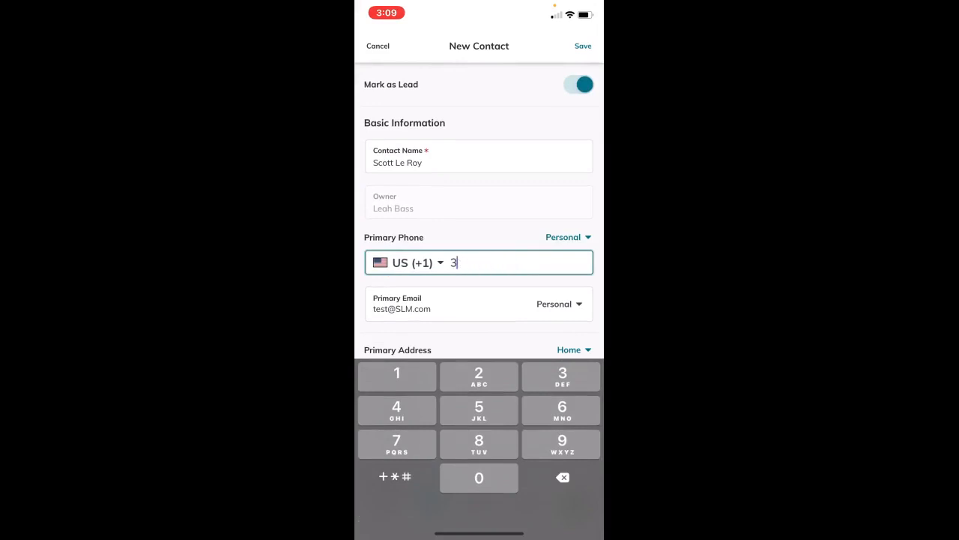
pyautogui.click(582, 46)
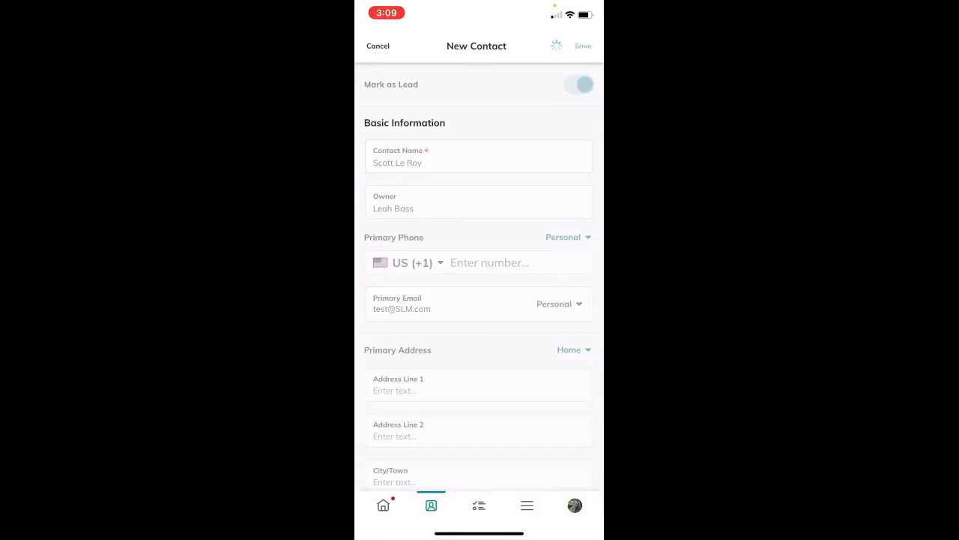
pyautogui.click(583, 46)
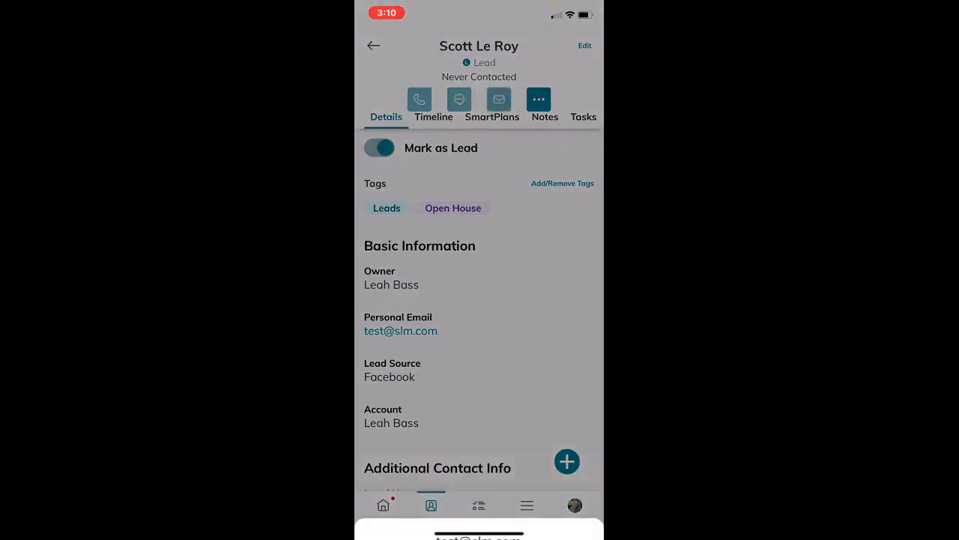
pyautogui.click(400, 331)
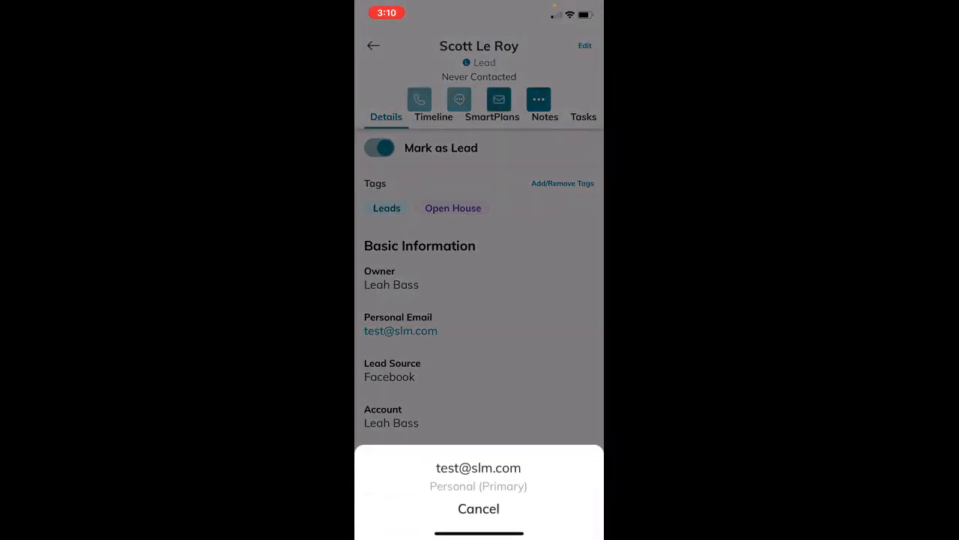
pyautogui.click(478, 509)
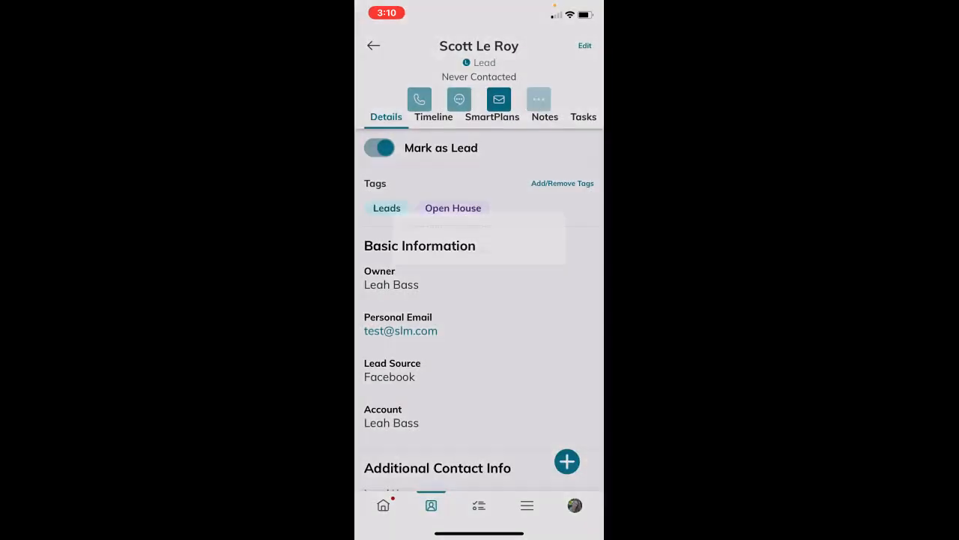
pyautogui.click(534, 100)
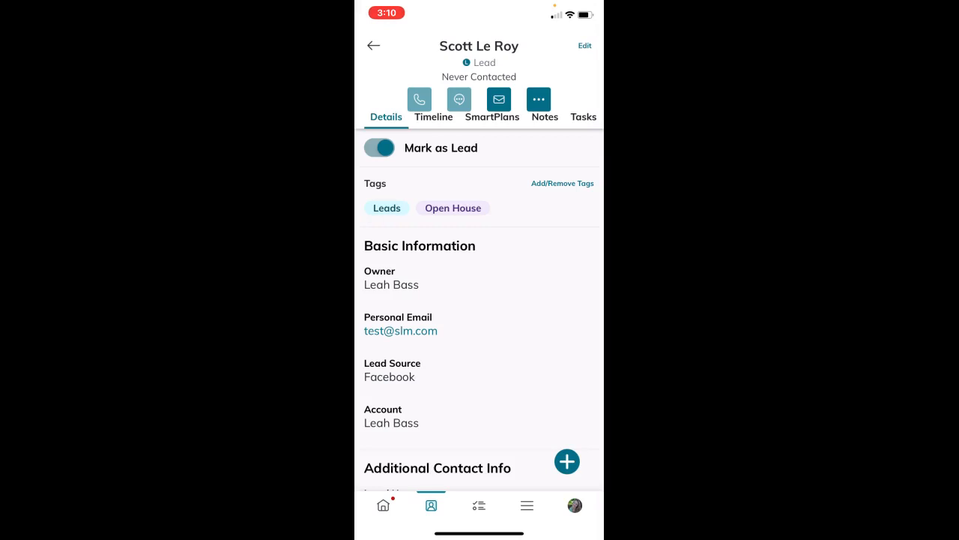
pyautogui.scroll(-3)
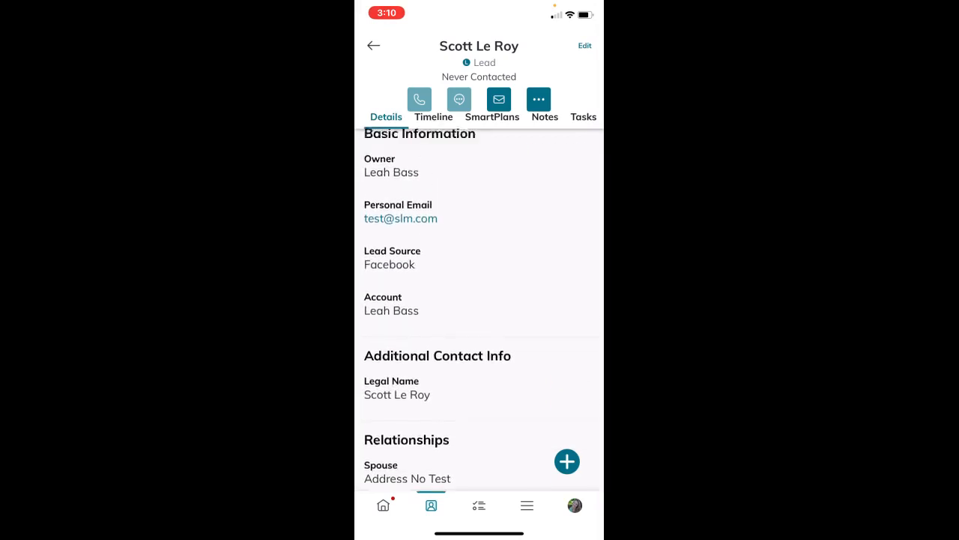
pyautogui.click(433, 116)
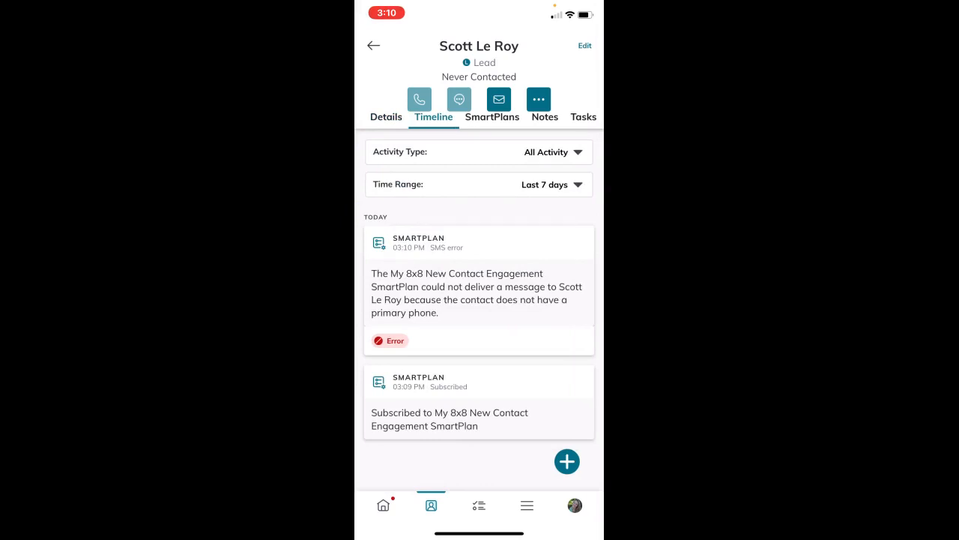
pyautogui.click(492, 117)
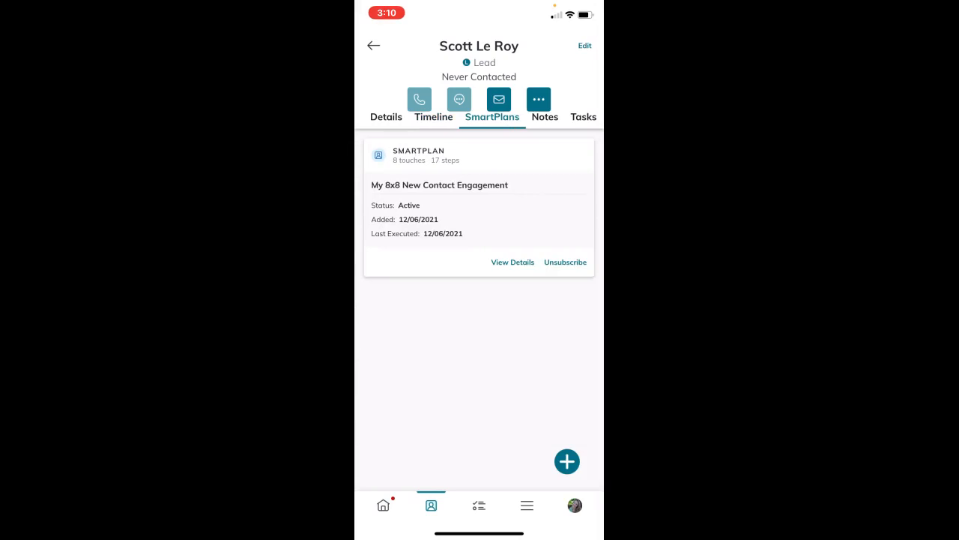
pyautogui.click(545, 105)
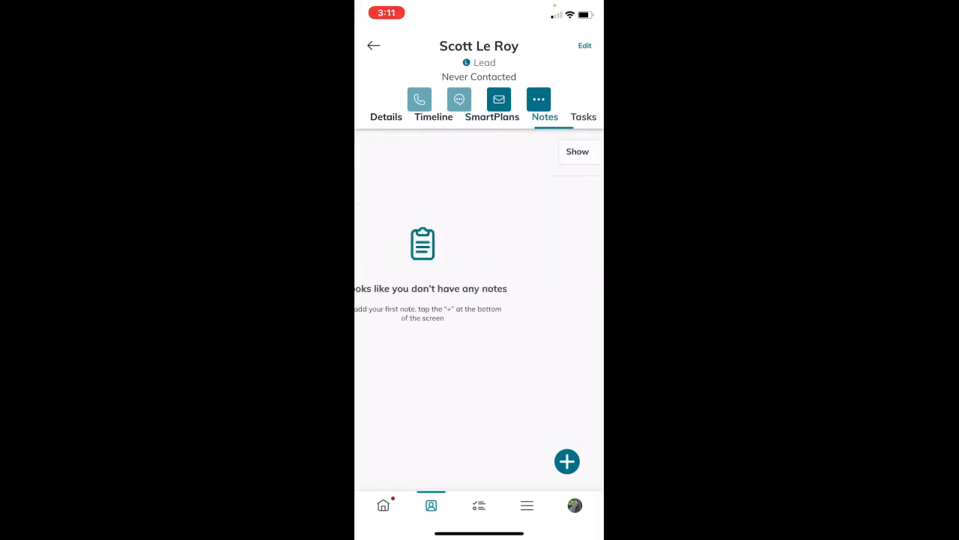
pyautogui.click(583, 116)
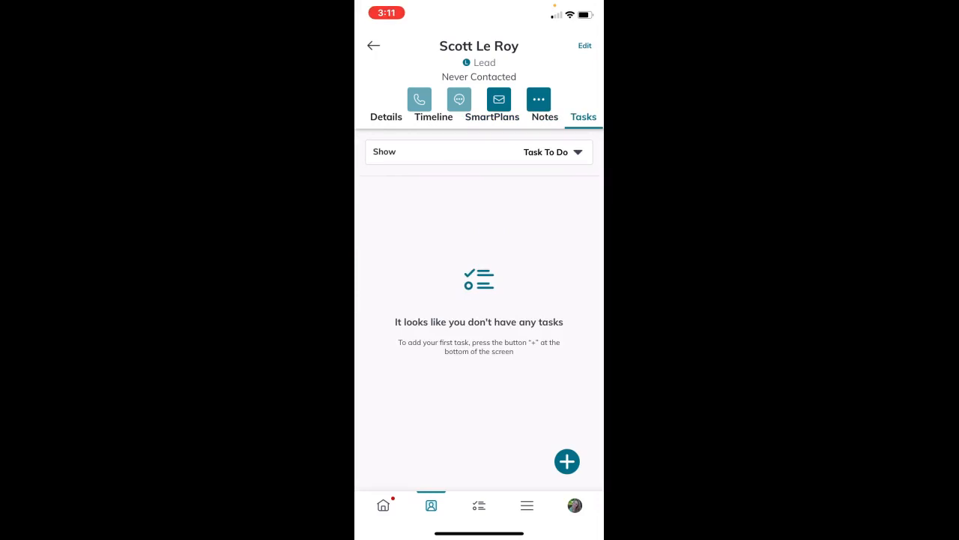
pyautogui.click(386, 117)
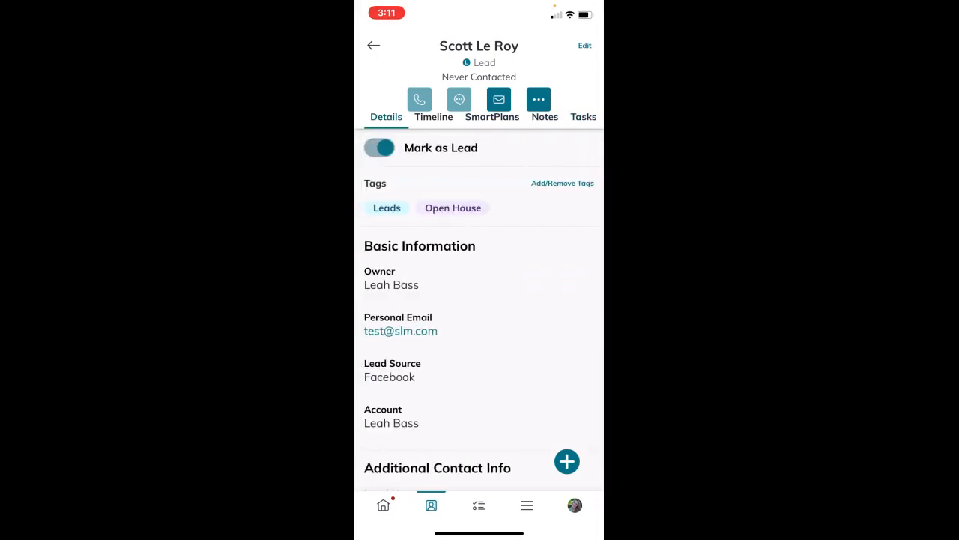